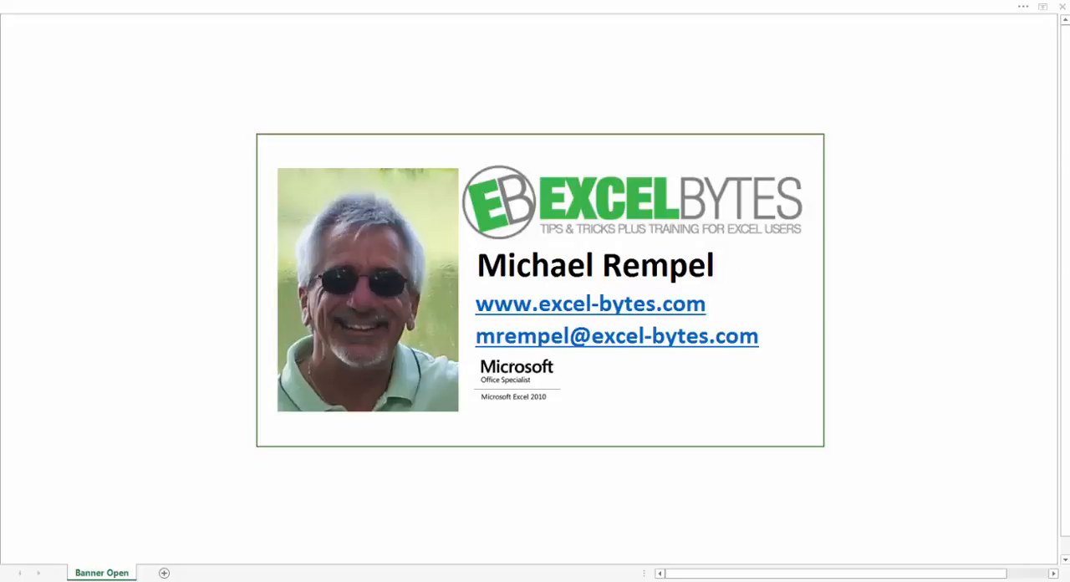
- Switch from the Banner Open intro sheet to Sheet1 with the names and letters lists
click(87, 559)
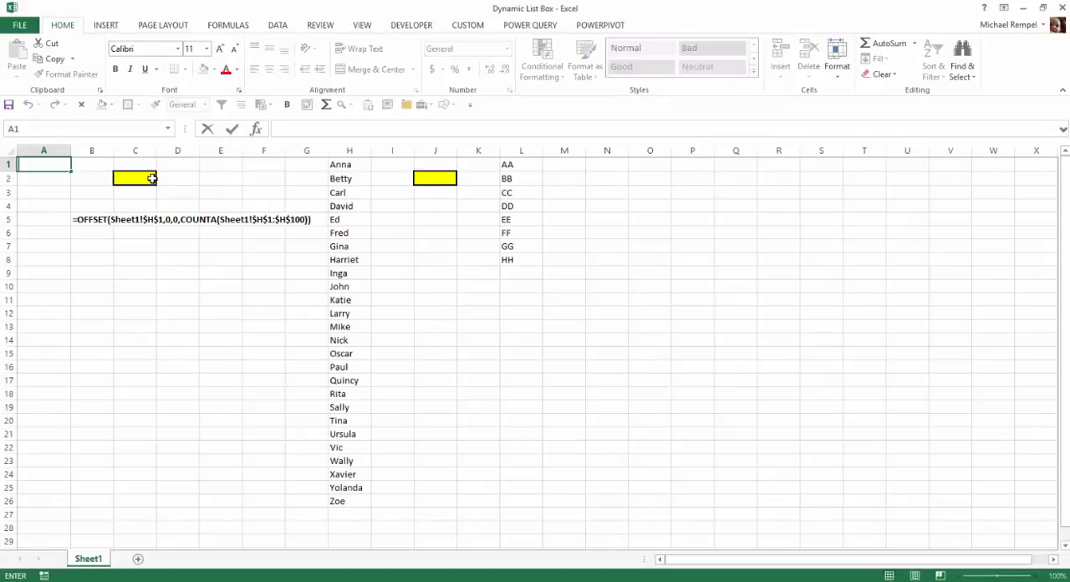
click(161, 177)
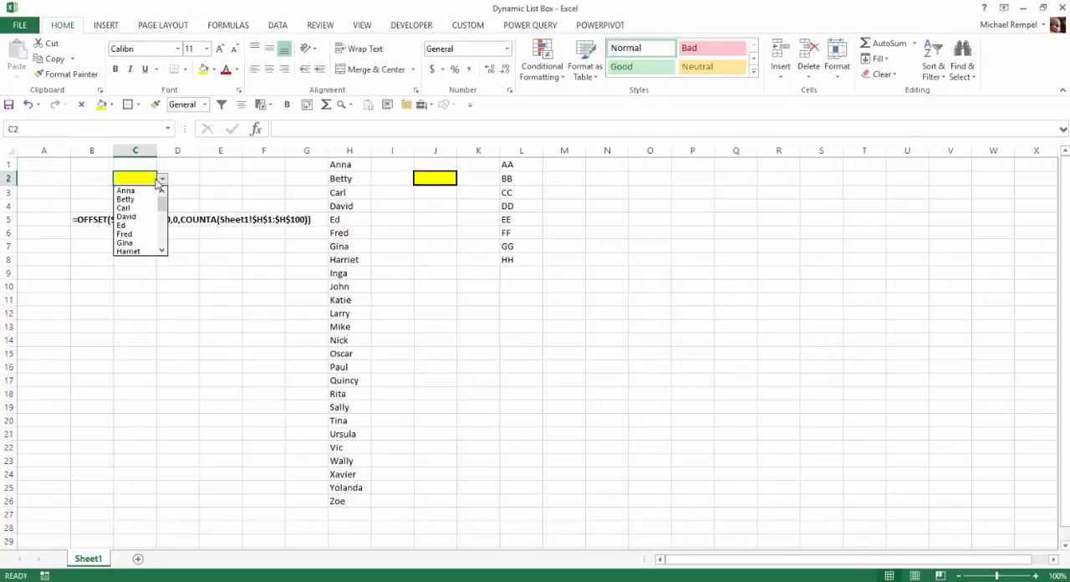
scroll(down, 3)
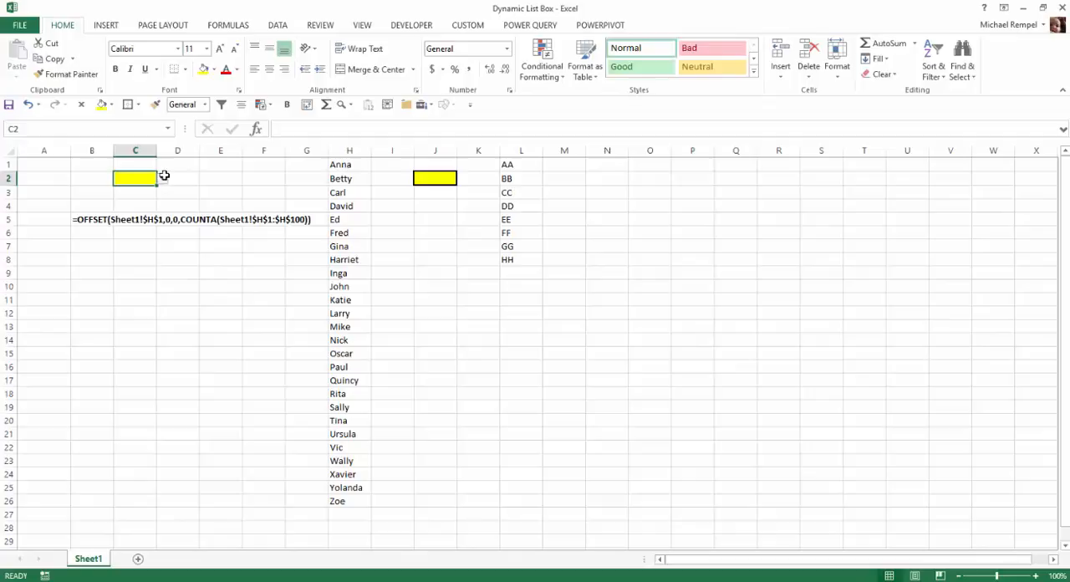
click(345, 394)
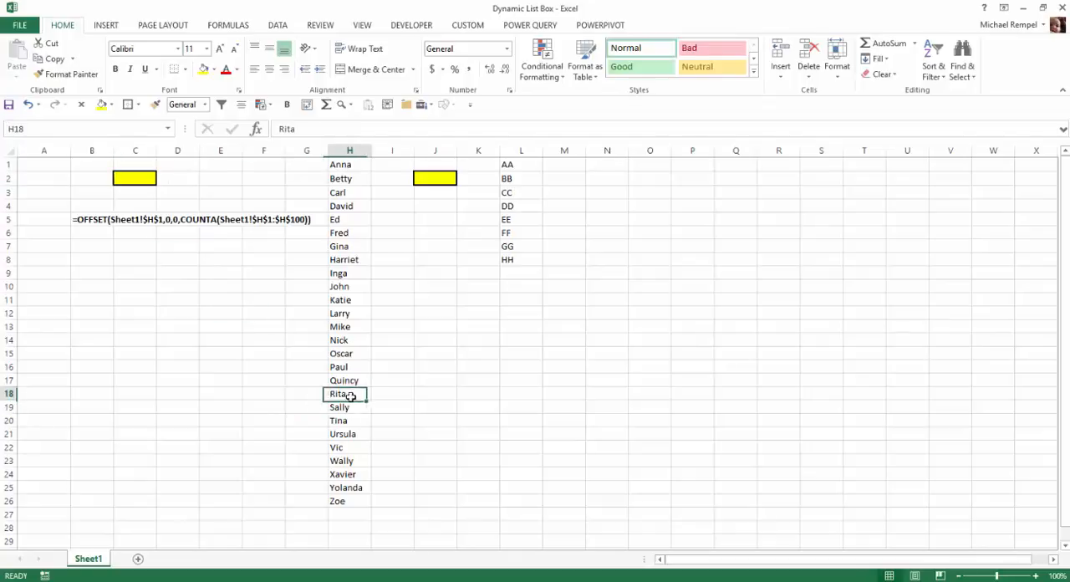
drag(350, 394, 350, 501)
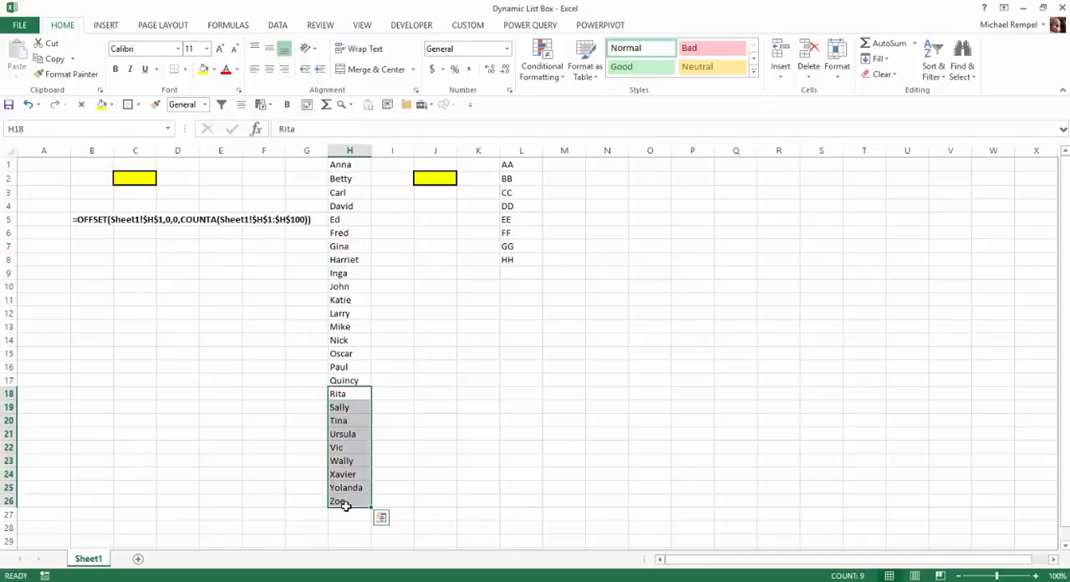
click(134, 178)
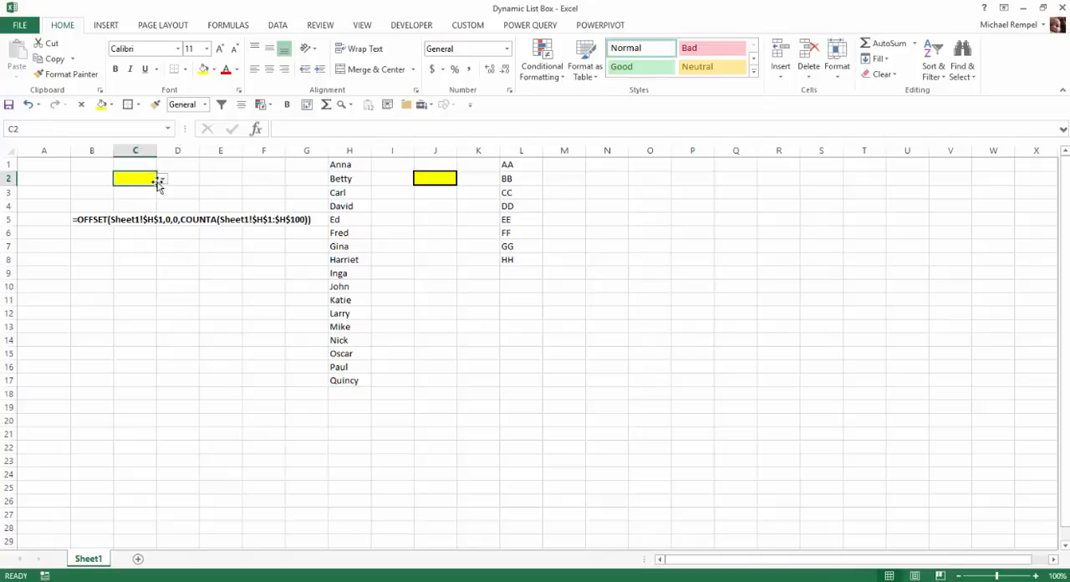
click(160, 177)
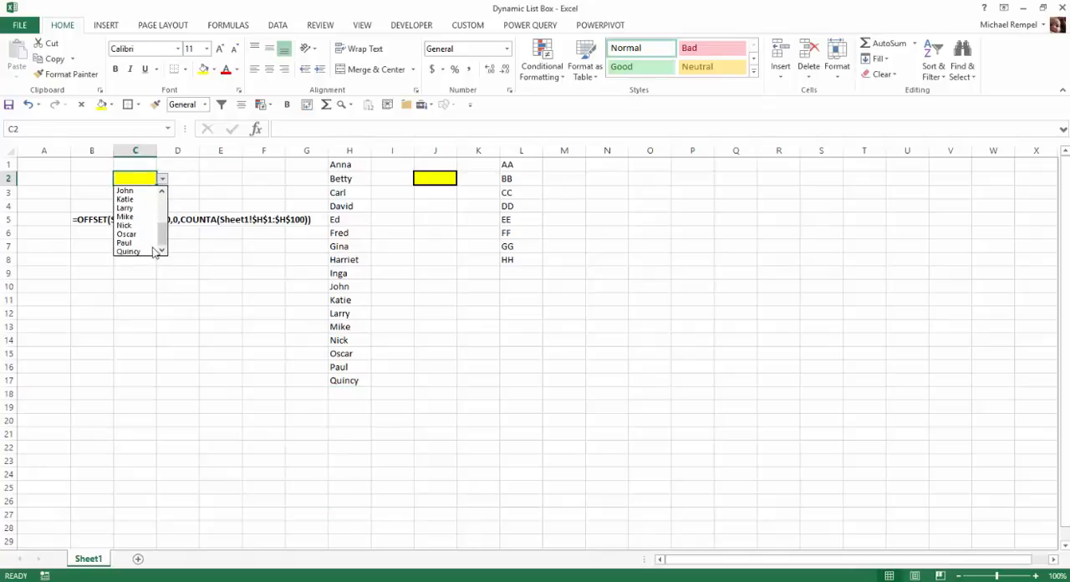
click(358, 398)
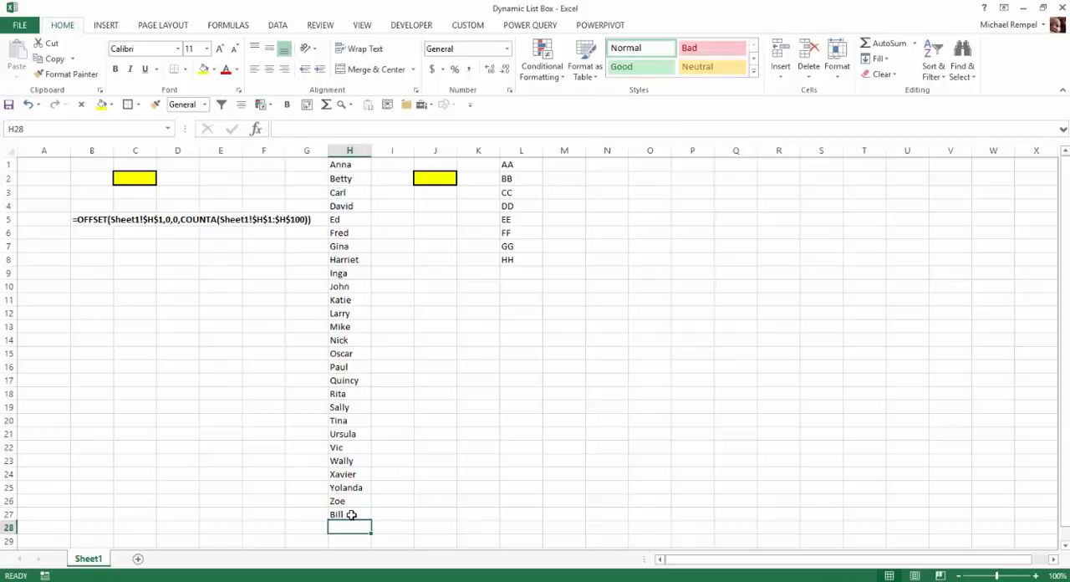
click(134, 178)
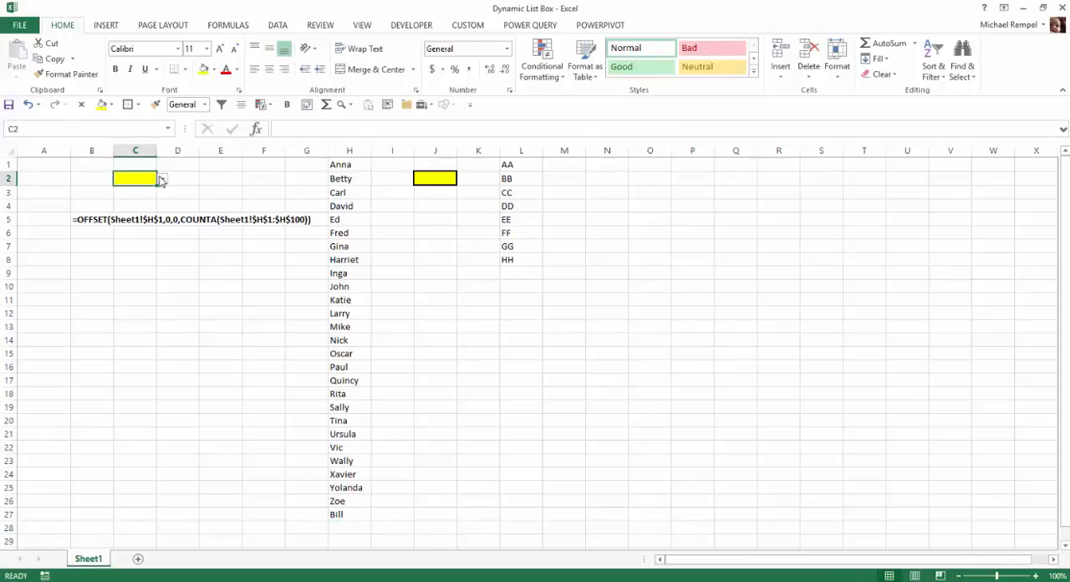
click(161, 177)
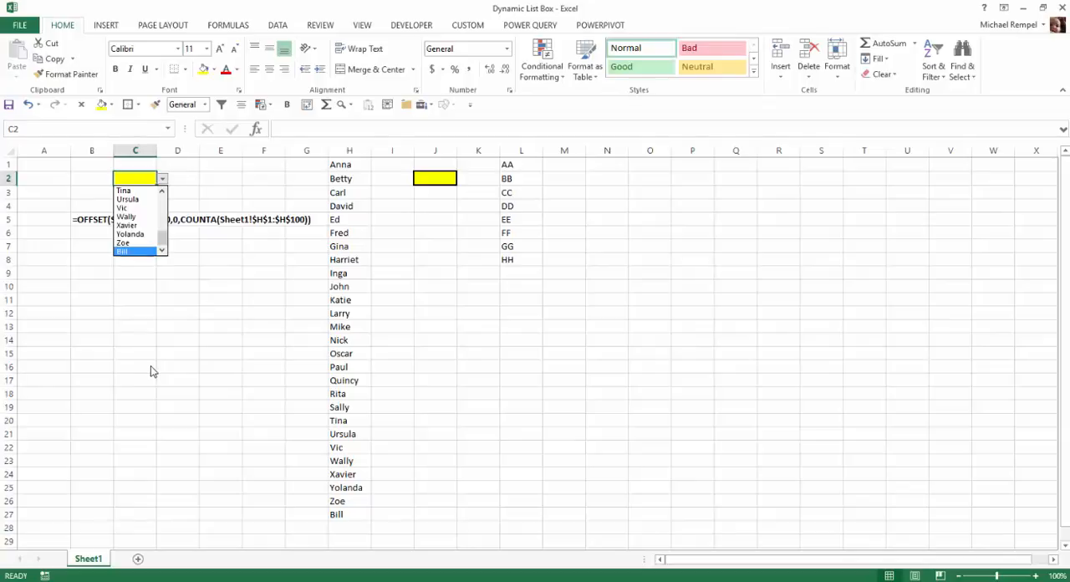
click(43, 164)
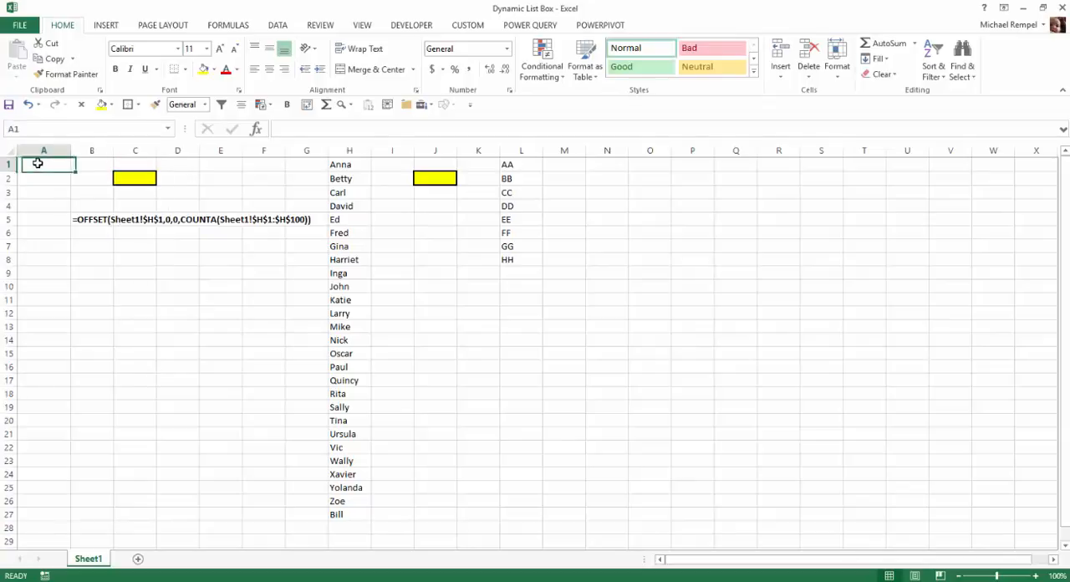
click(350, 514)
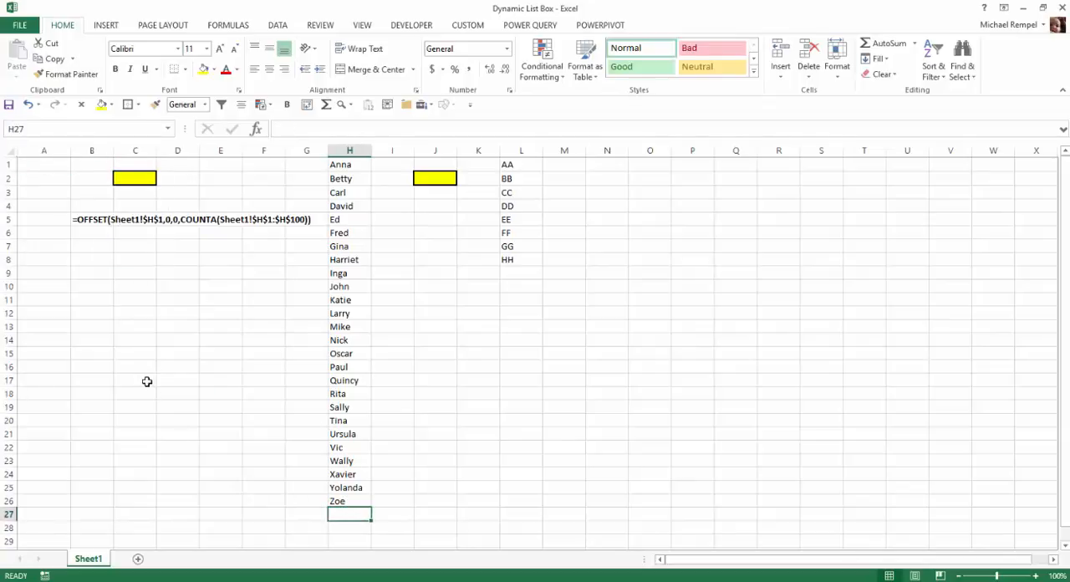
click(140, 398)
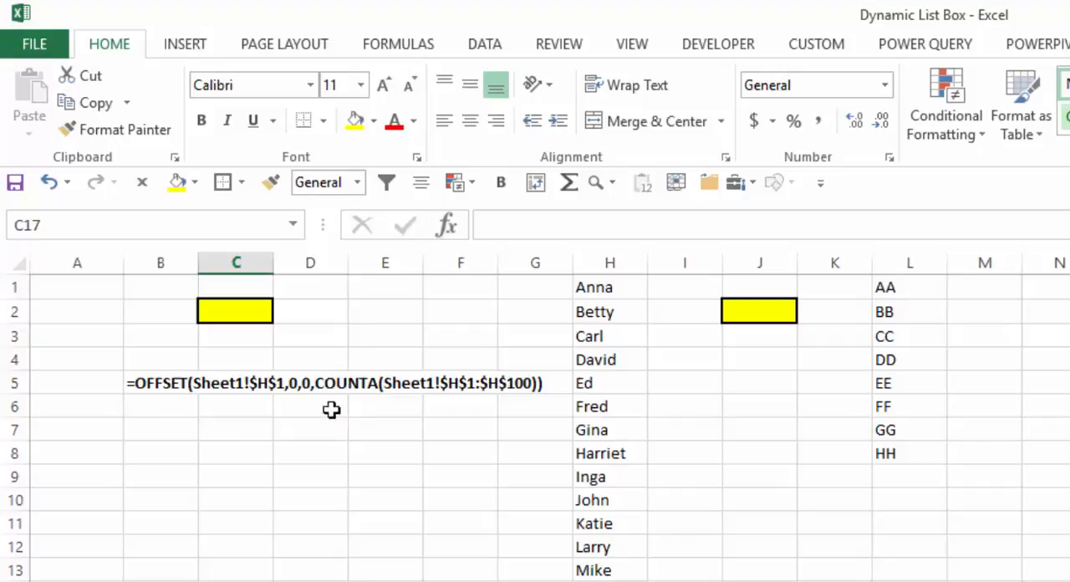
mouse_move(480, 438)
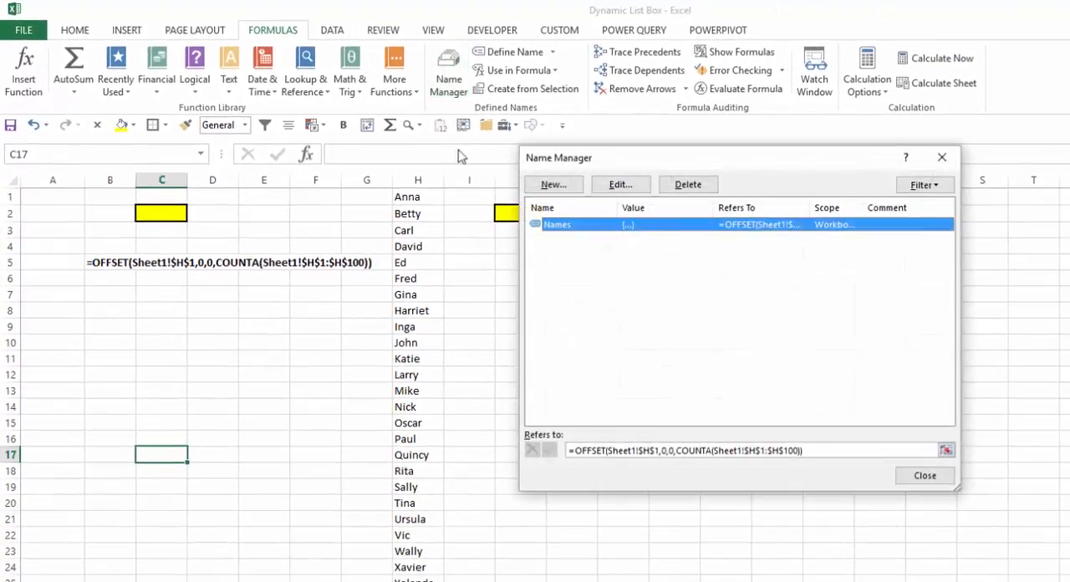
drag(740, 158, 515, 138)
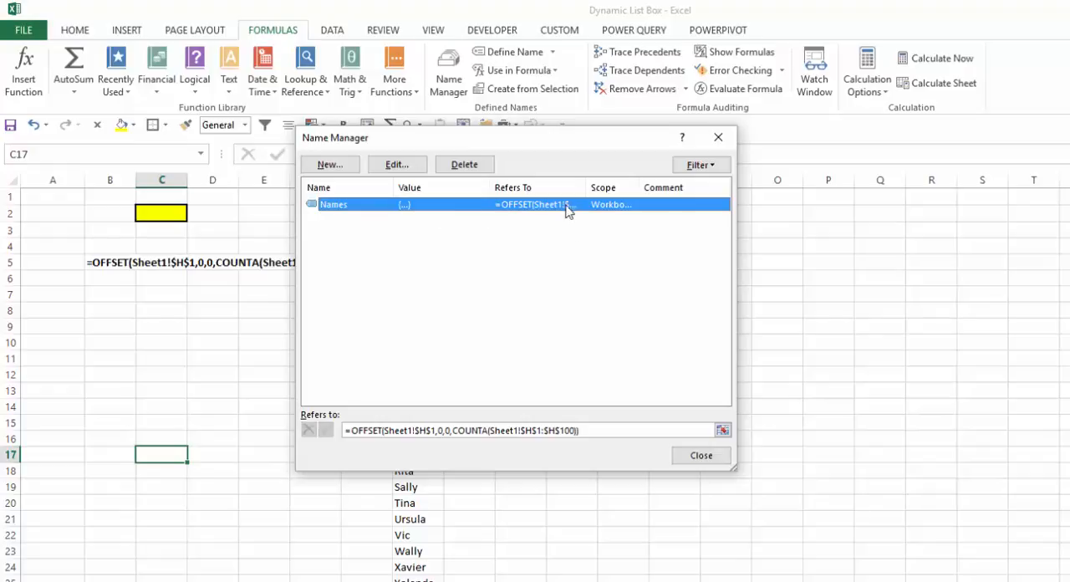
mouse_move(522, 455)
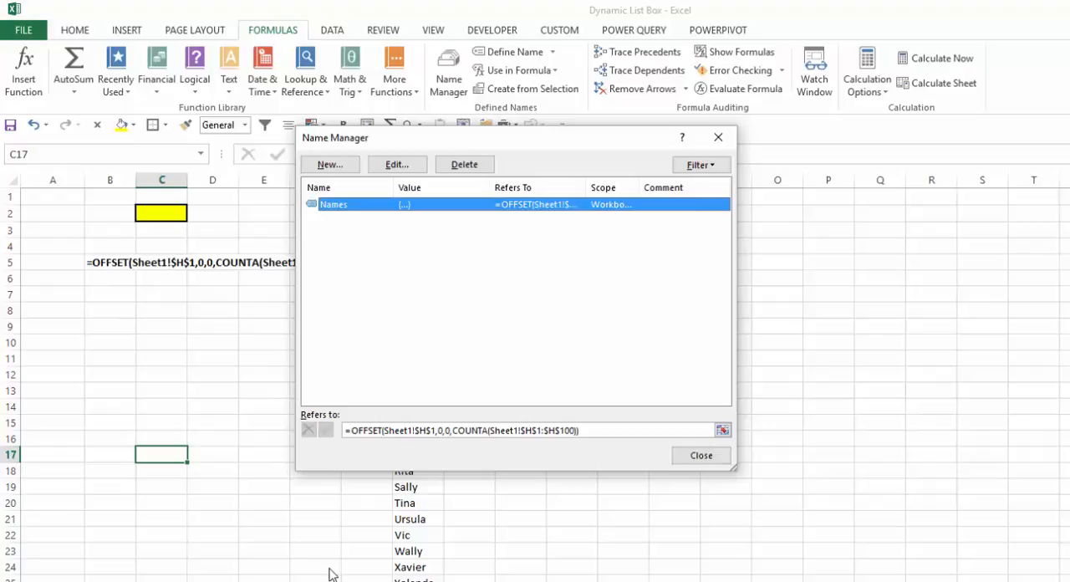
mouse_move(701, 455)
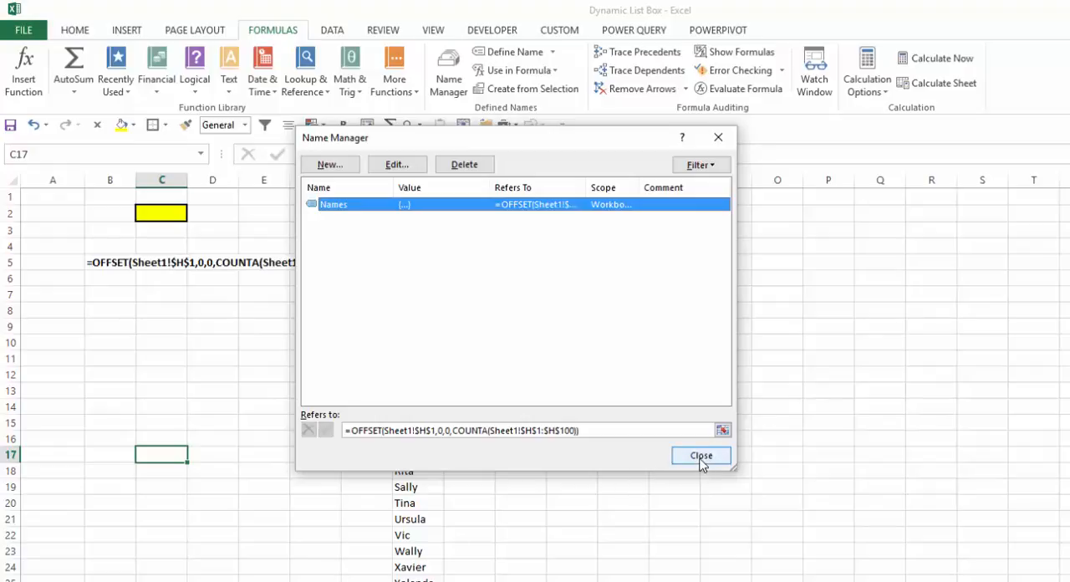
click(701, 455)
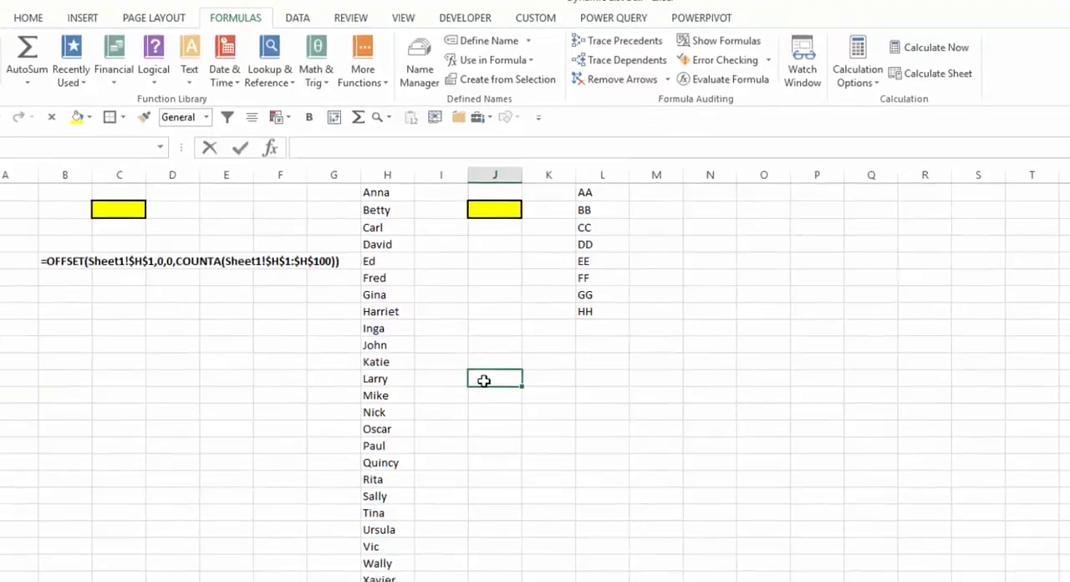
- Begin =OFFSET( in J12 with H1 as its starting reference
text(=off)
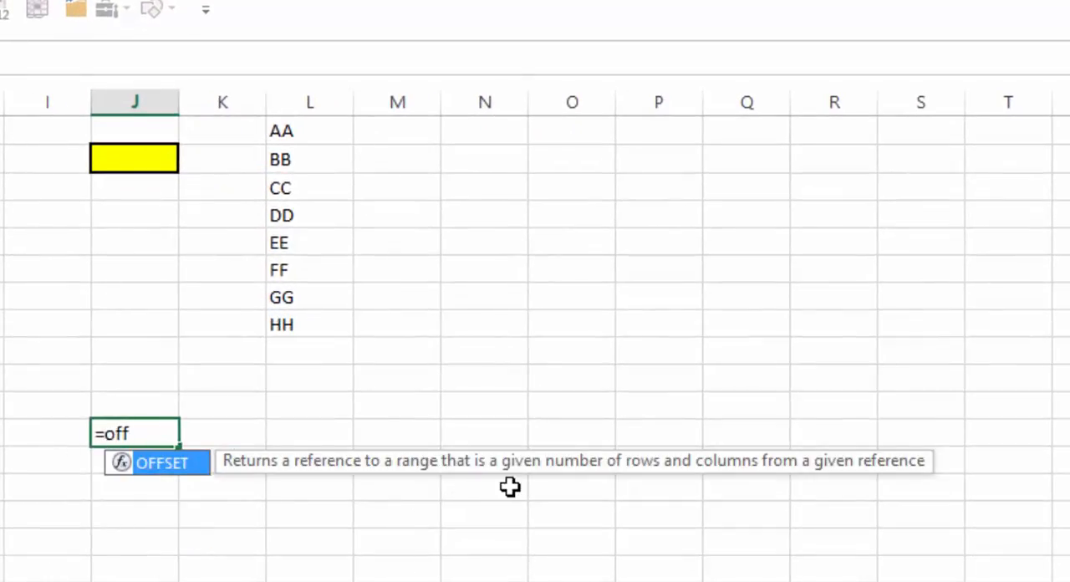
mouse_move(766, 478)
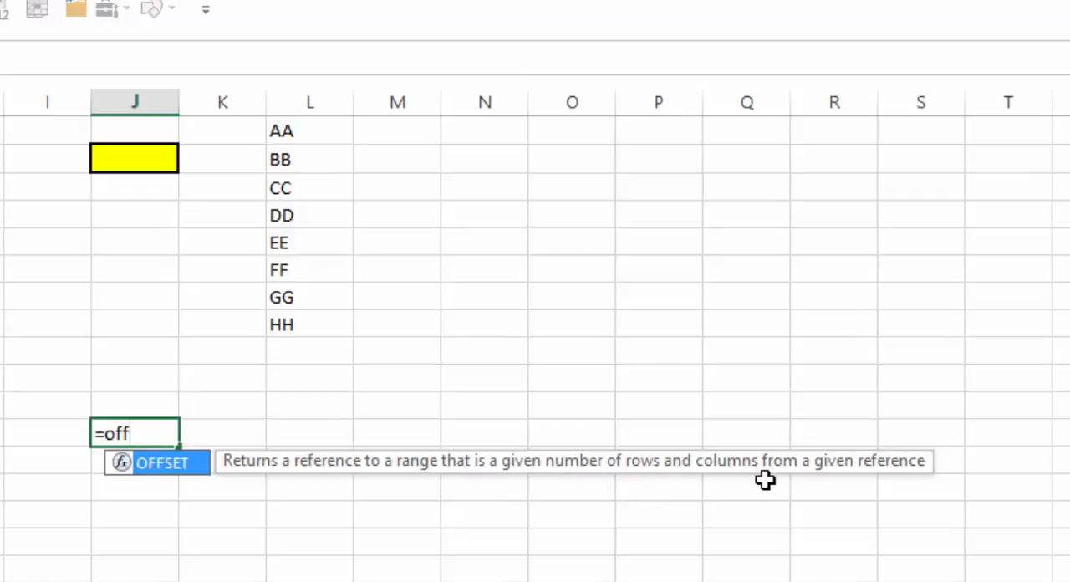
mouse_move(874, 482)
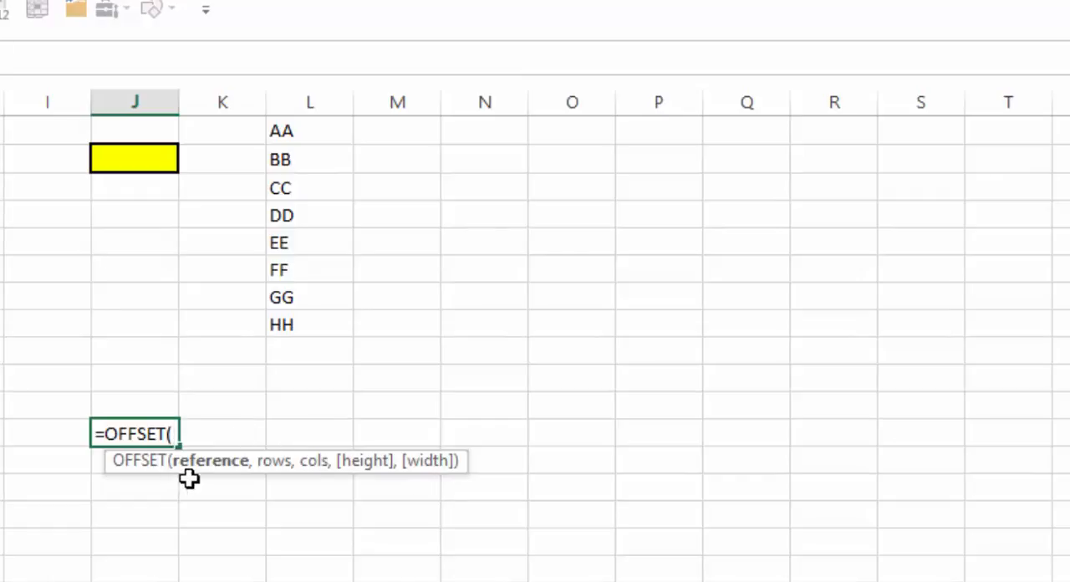
click(301, 248)
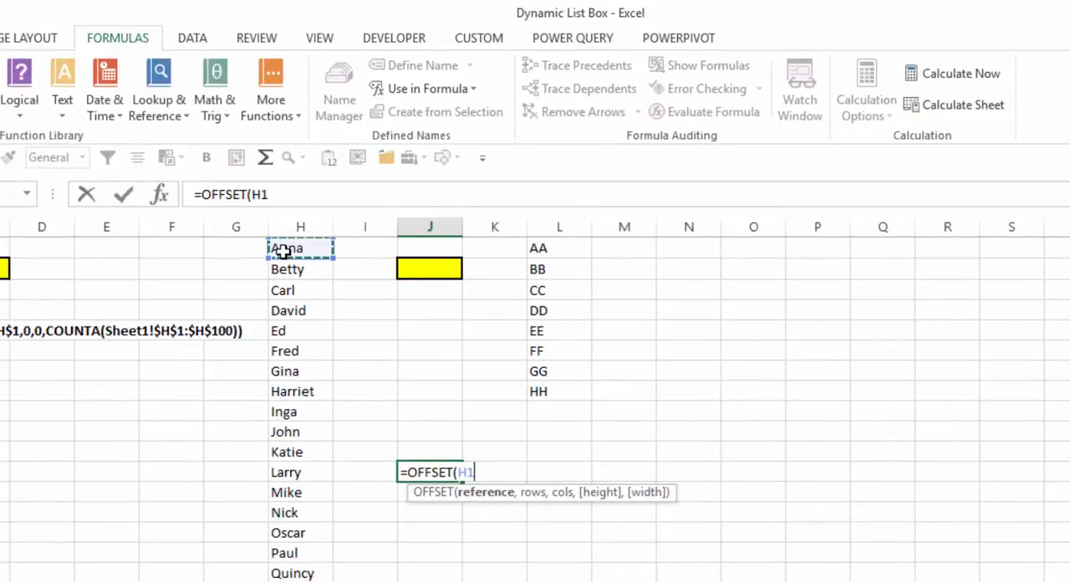
- Complete J12 as =OFFSET(H1,0,0,COUNTA(H:H)) so its height follows column H
text(,0)
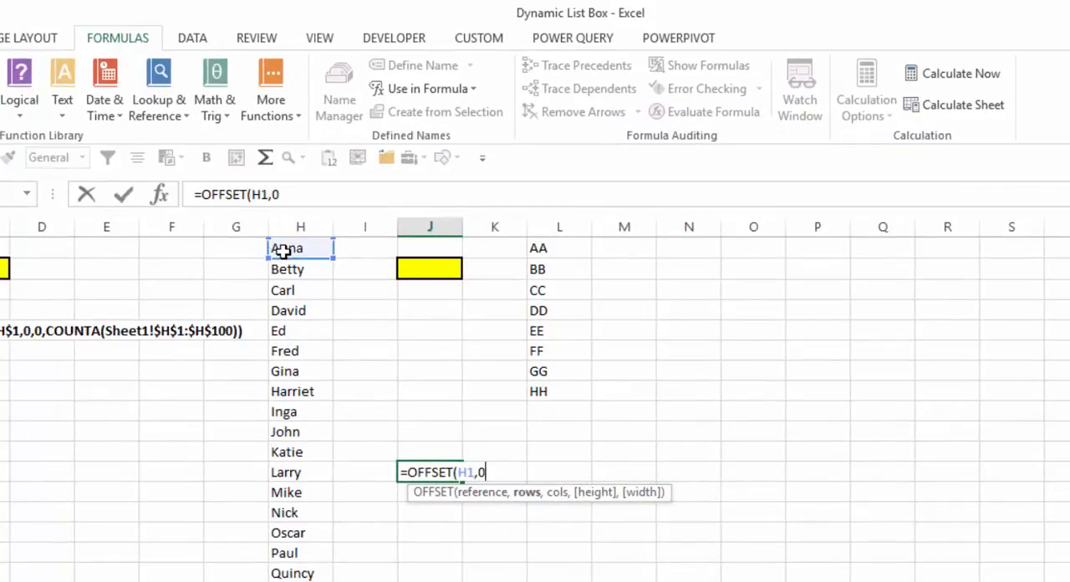
text(,0,)
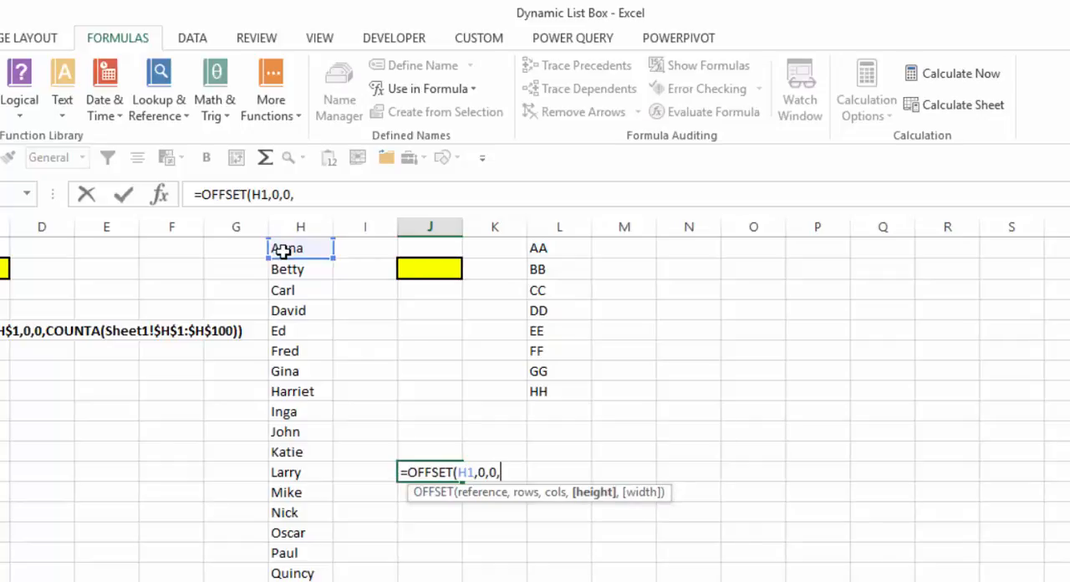
mouse_move(560, 472)
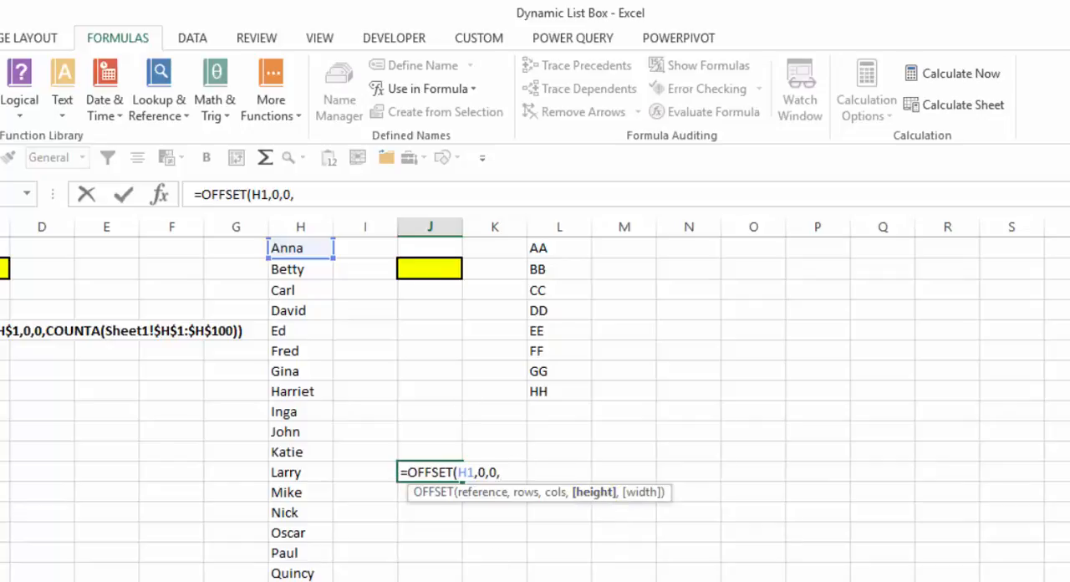
mouse_move(348, 228)
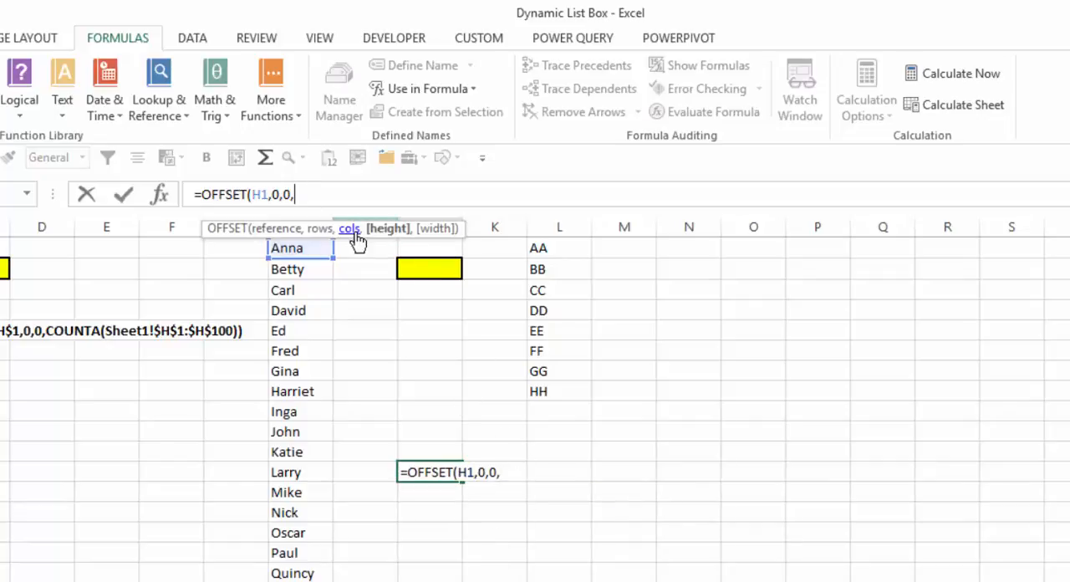
text(counta)
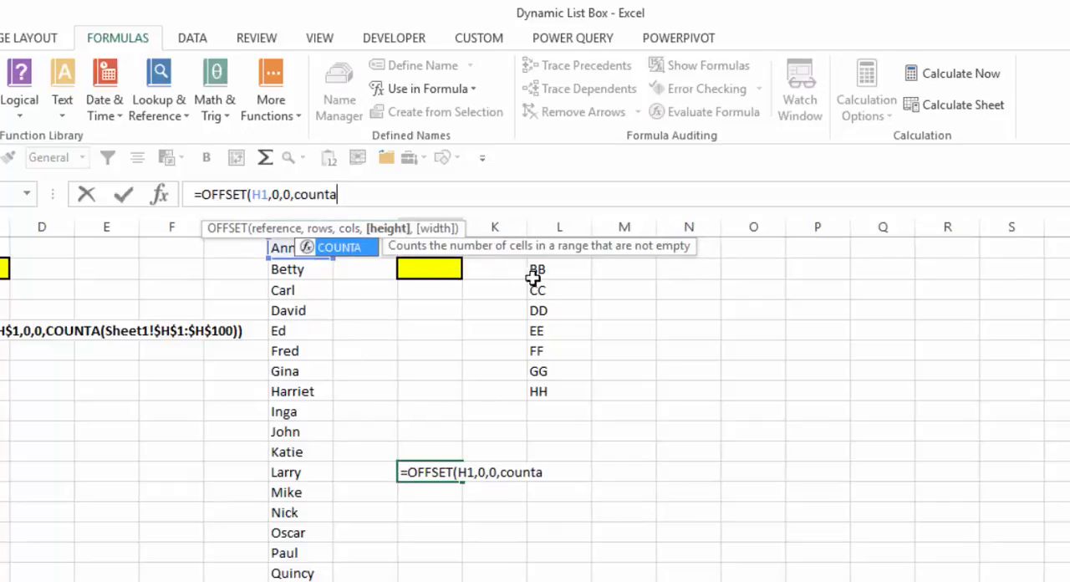
mouse_move(679, 264)
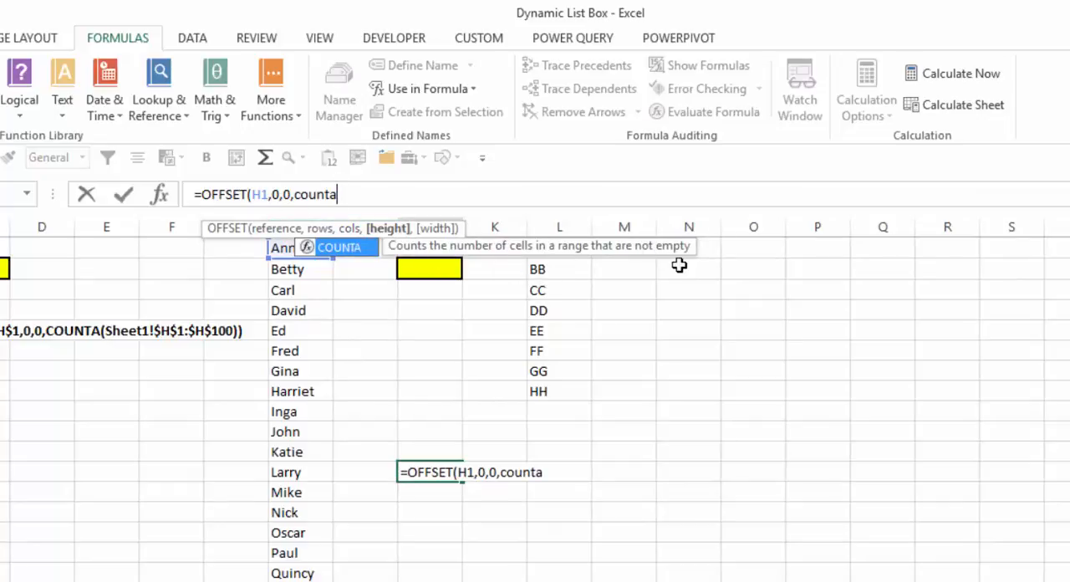
text((H:H)
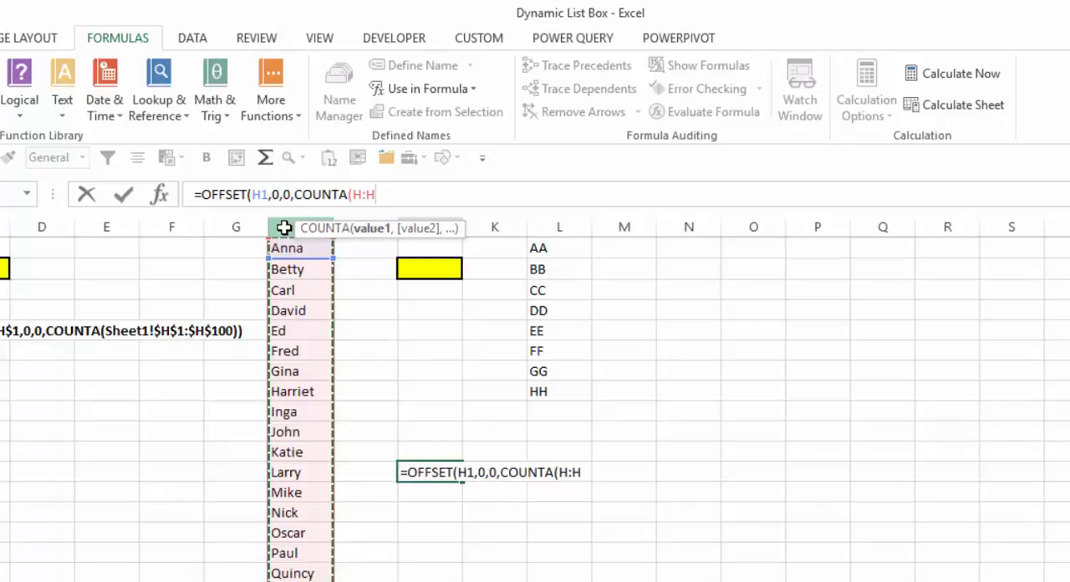
text()))
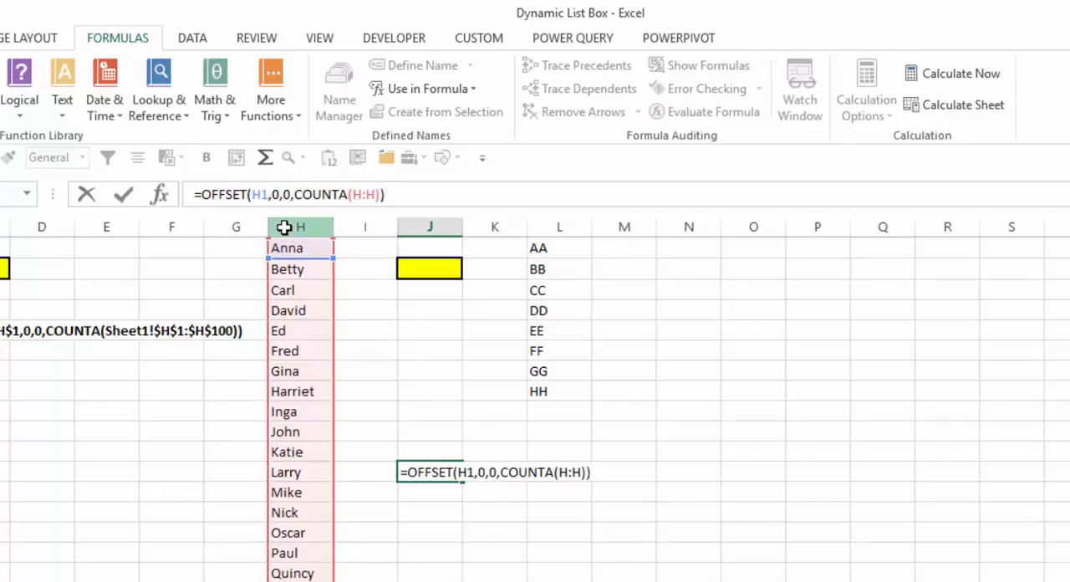
click(428, 471)
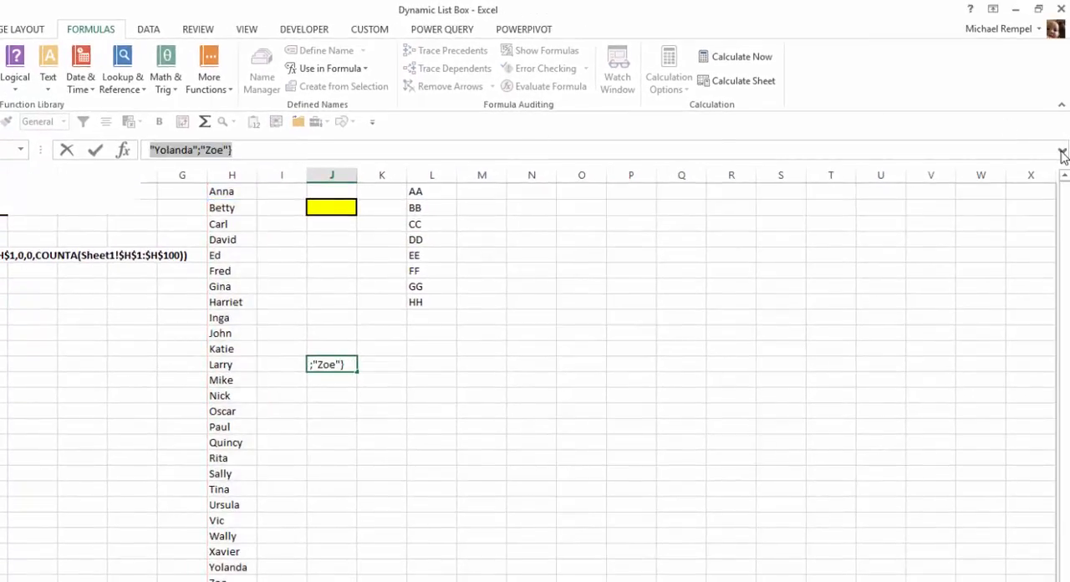
- Evaluate the J12 formula in the formula bar to reveal the array of names it returns
click(1063, 150)
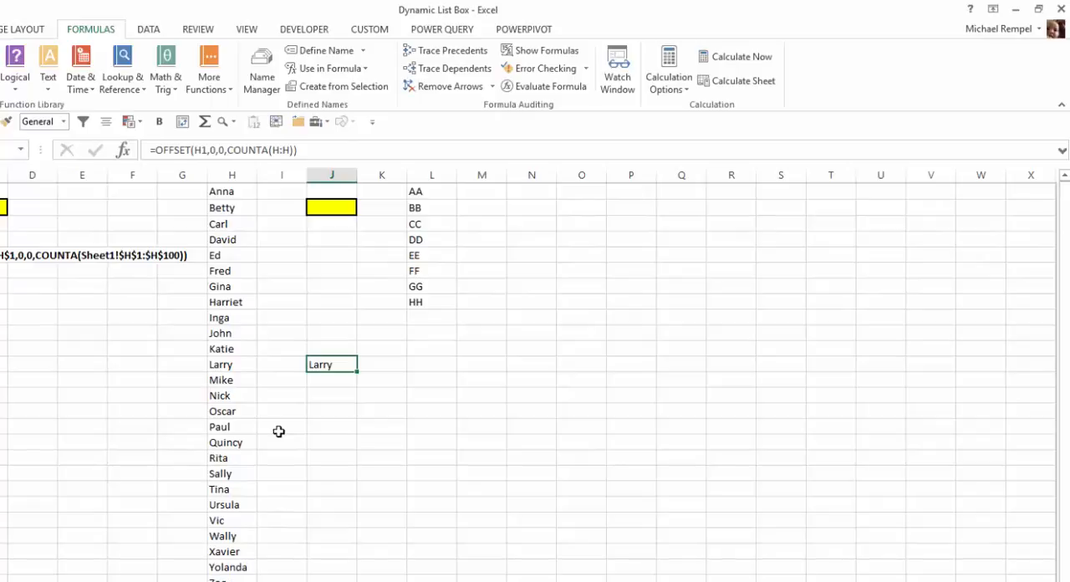
- Clear the trial Larry result from column J
key(Delete)
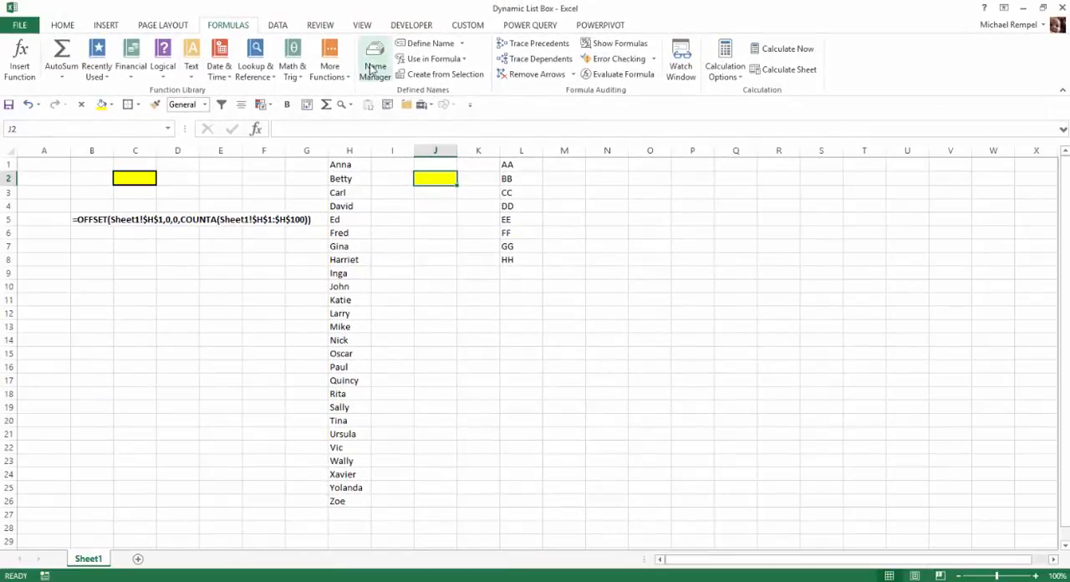
- Define a new name Letters in Name Manager with an OFFSET formula anchored at $L$1, rows 0, cols 0
click(375, 59)
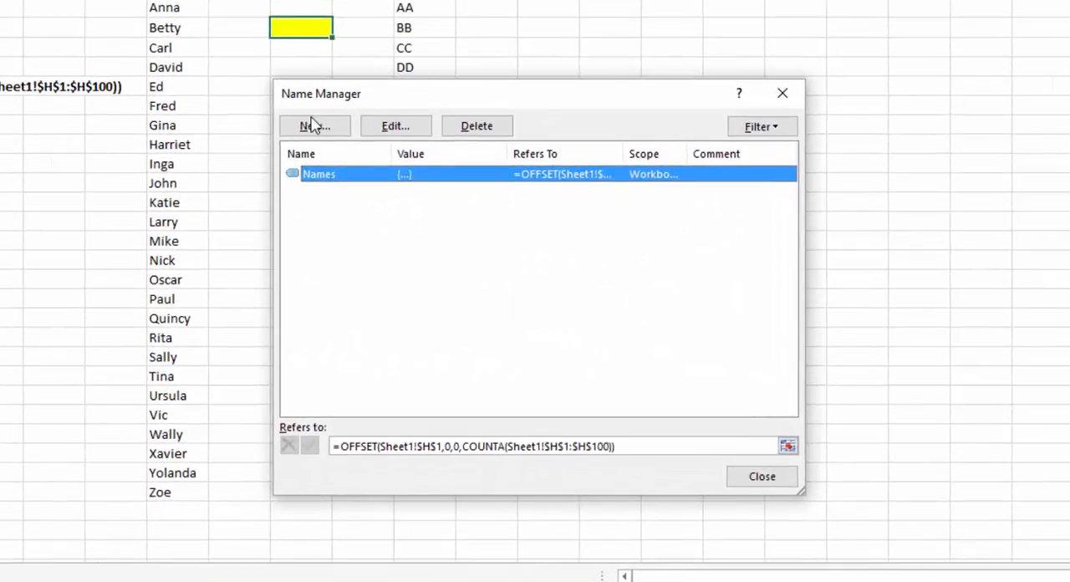
click(314, 126)
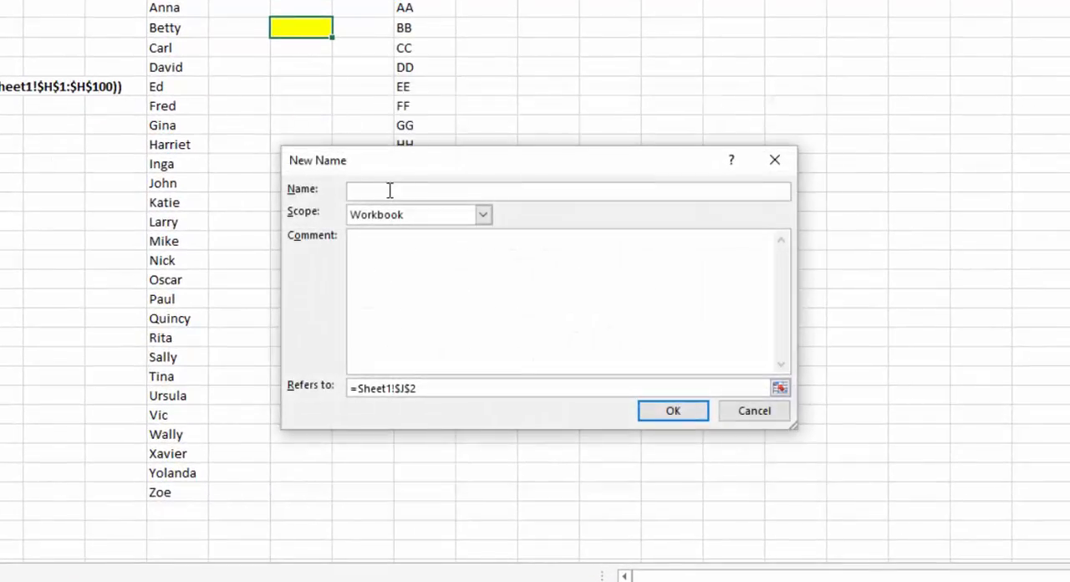
text(Letters)
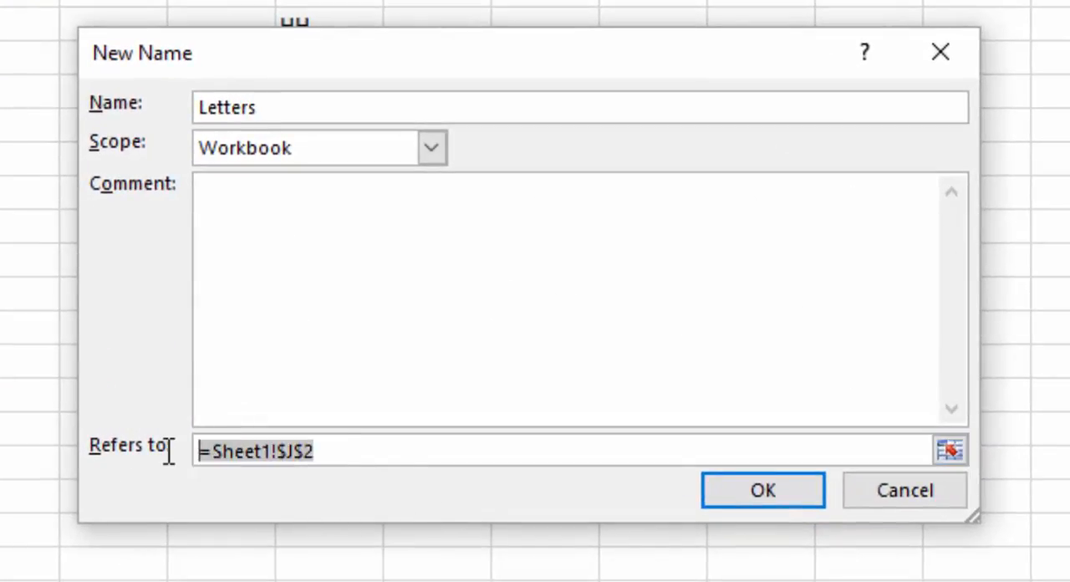
text(=O)
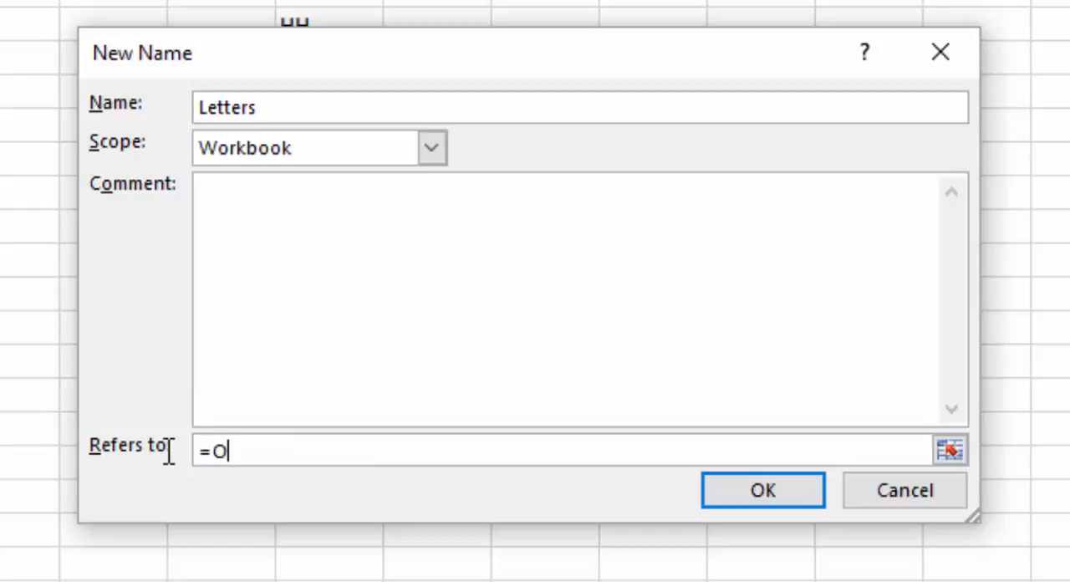
text(FFSET)
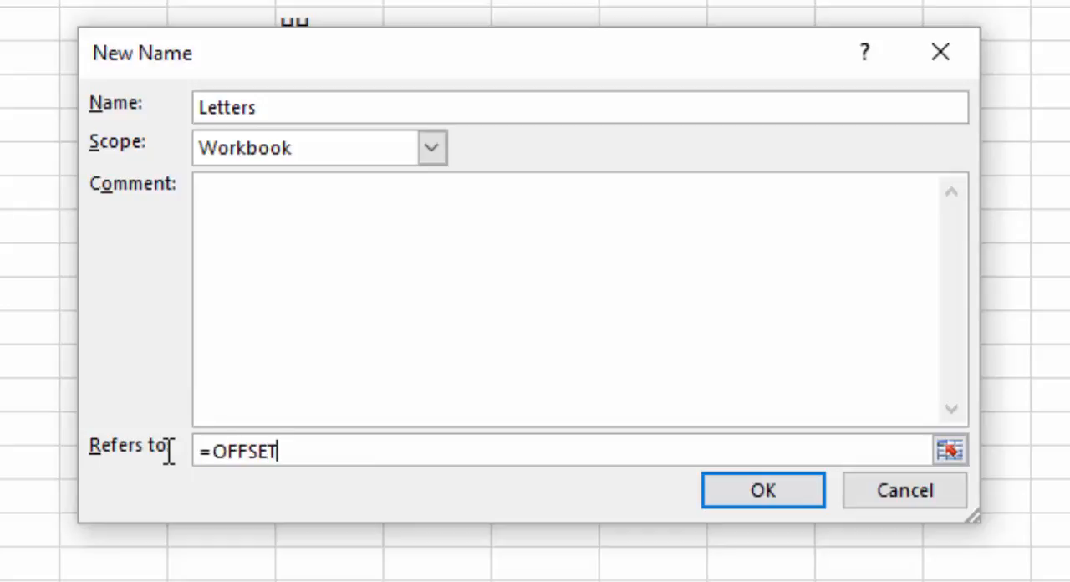
text(()
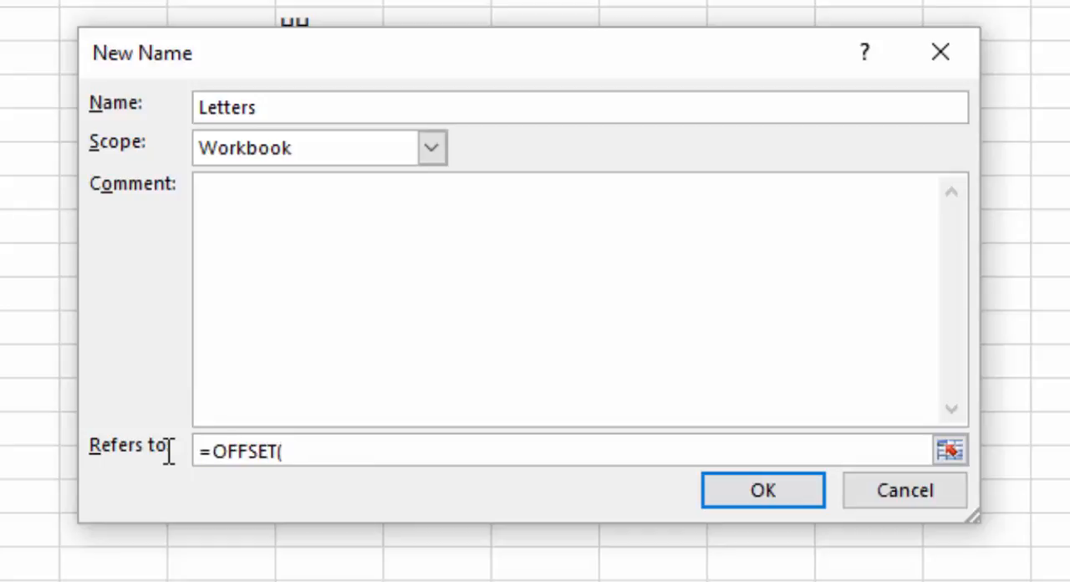
text($L$)
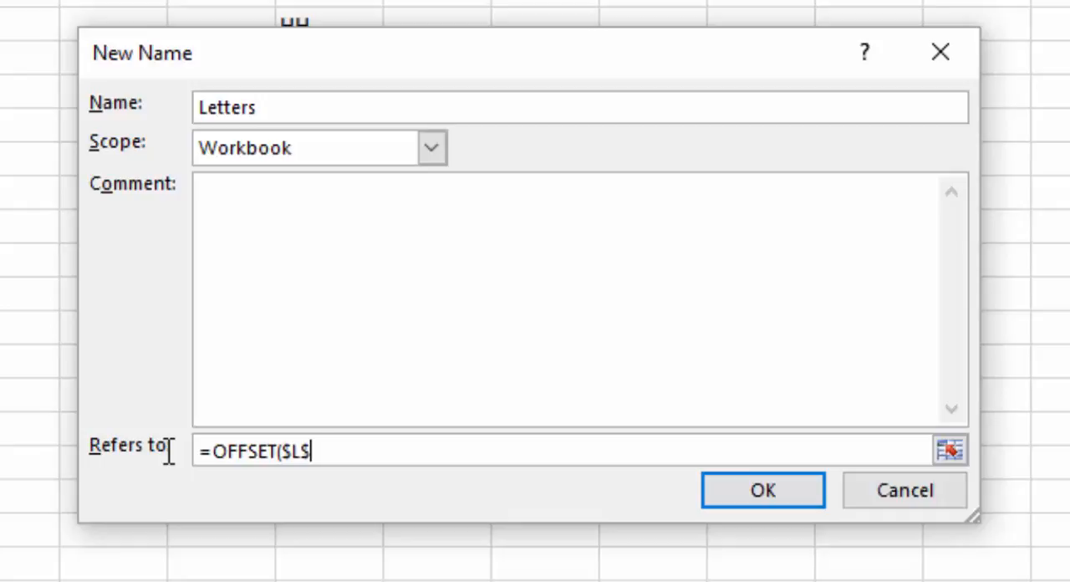
text(1,)
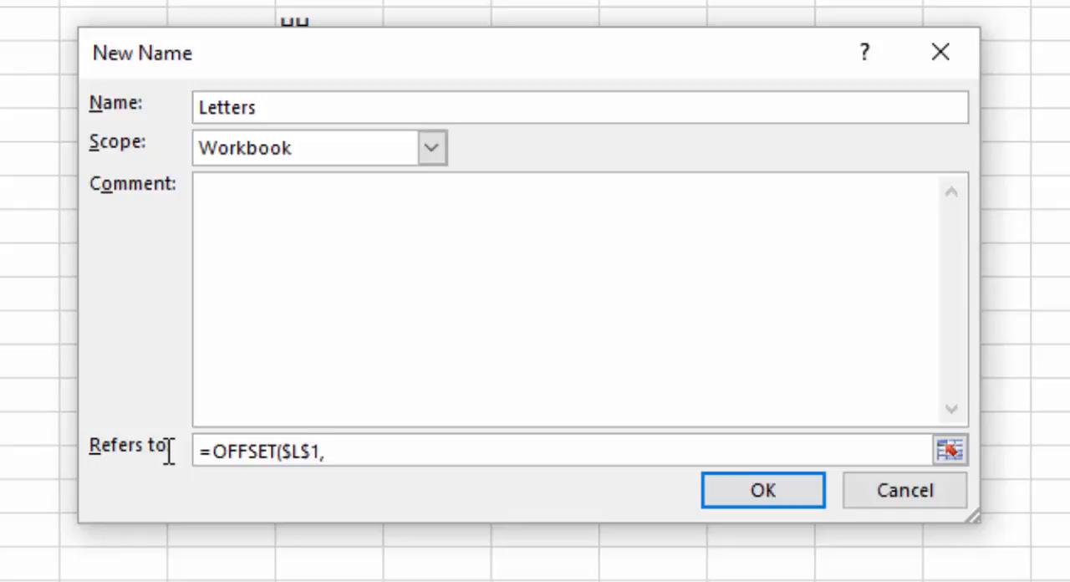
text(0,0)
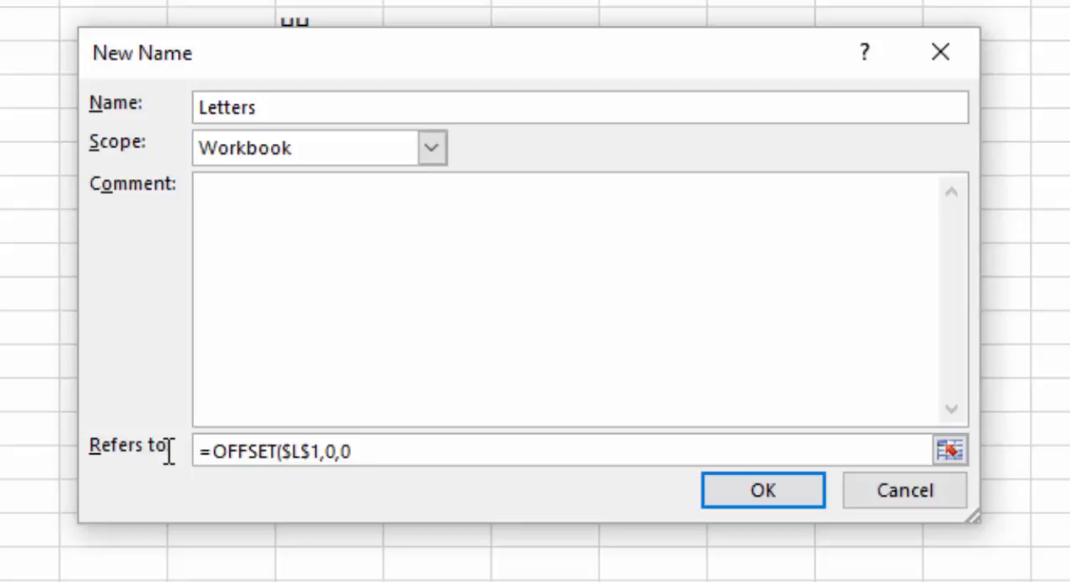
- Finish Letters as =OFFSET($L$1,0,0,COUNTA(L:L)) so it spans the filled cells of column L
text(,)
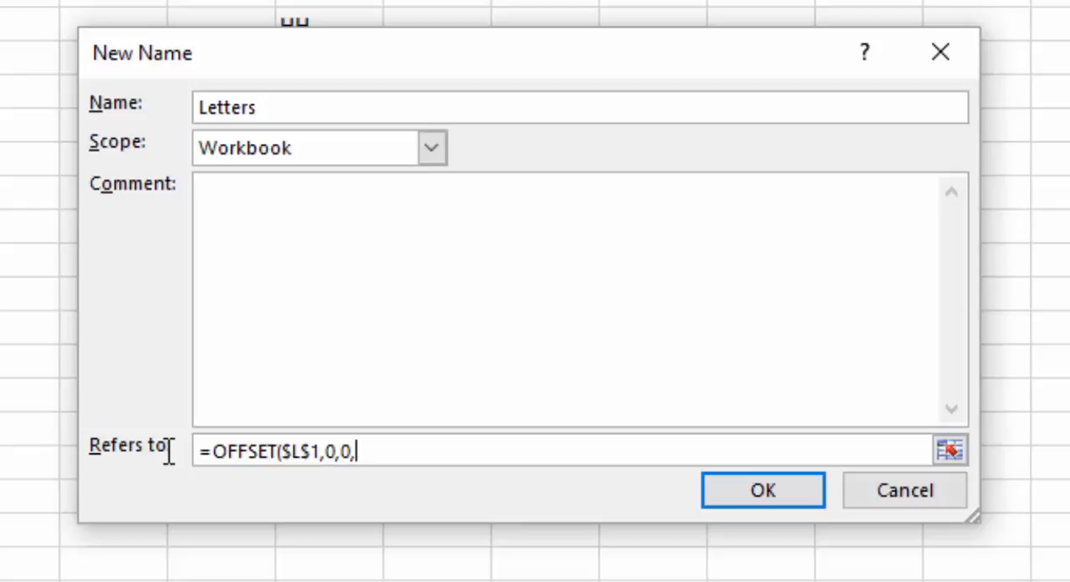
text(COUNT)
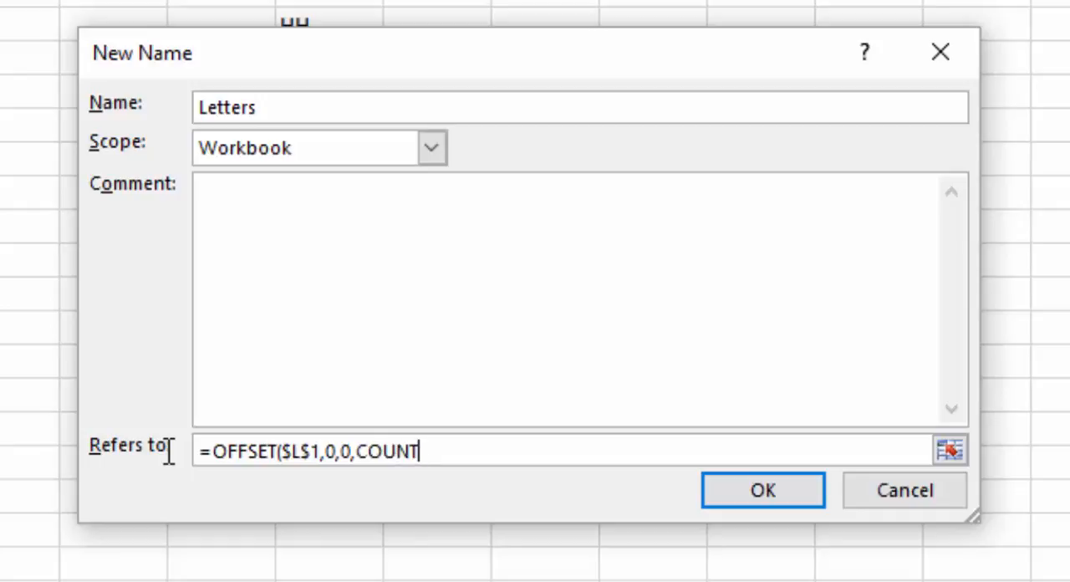
text(A()
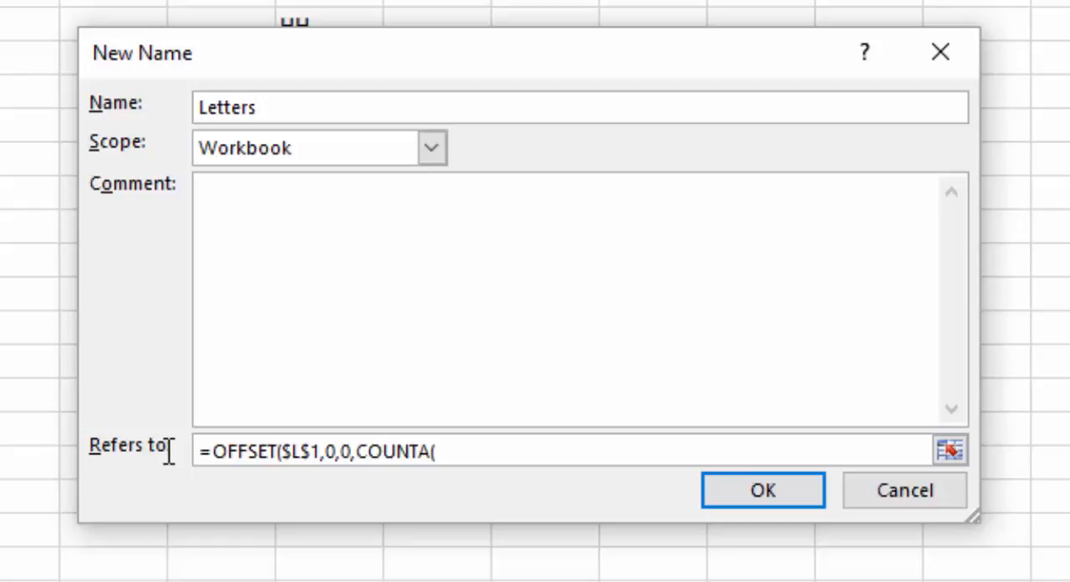
text(L)
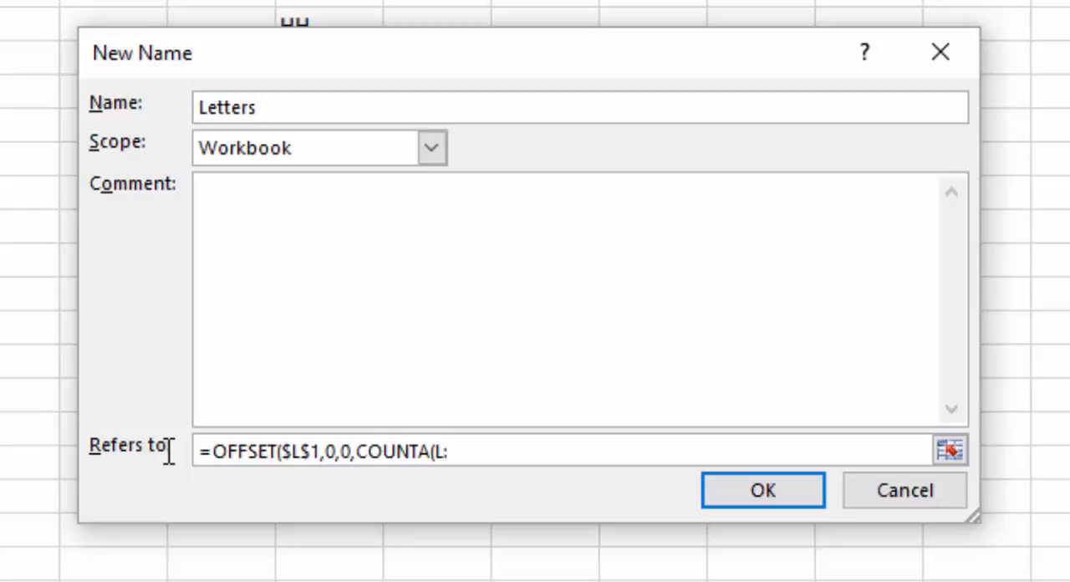
text(:L)
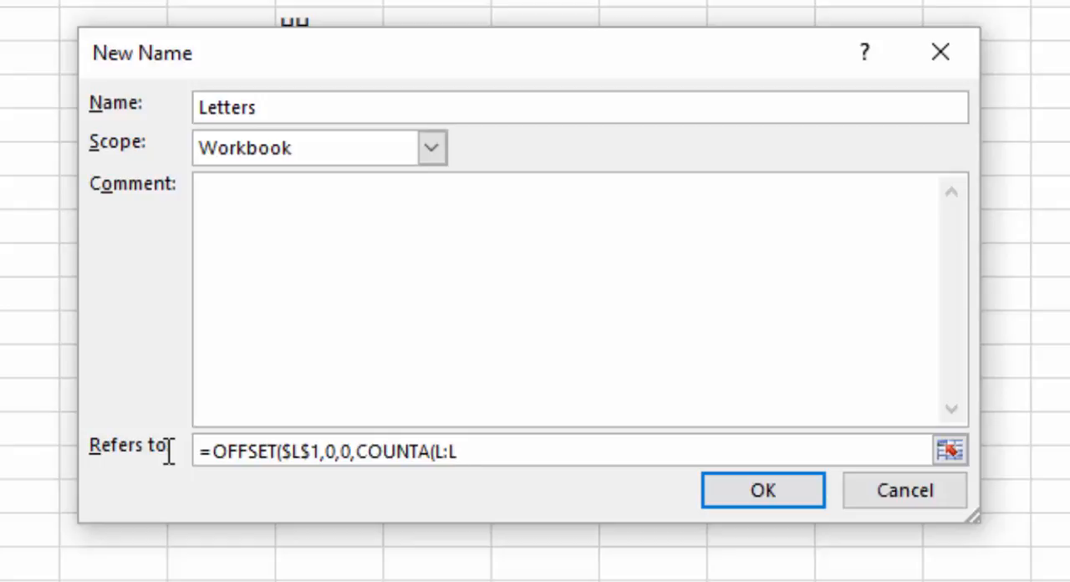
text())
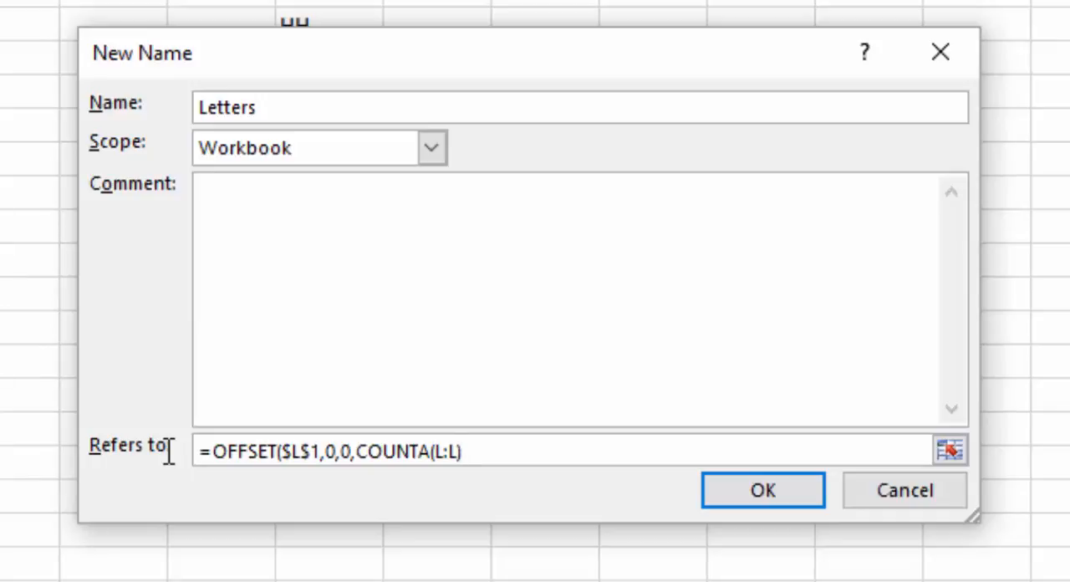
text())
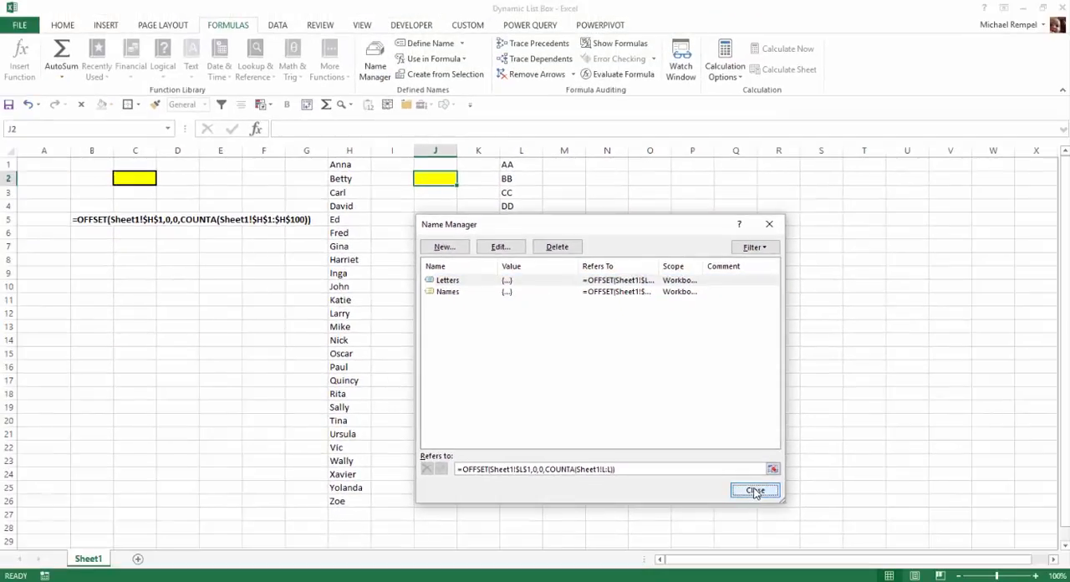
- Give yellow cell J2 list validation with source =Letters
click(753, 490)
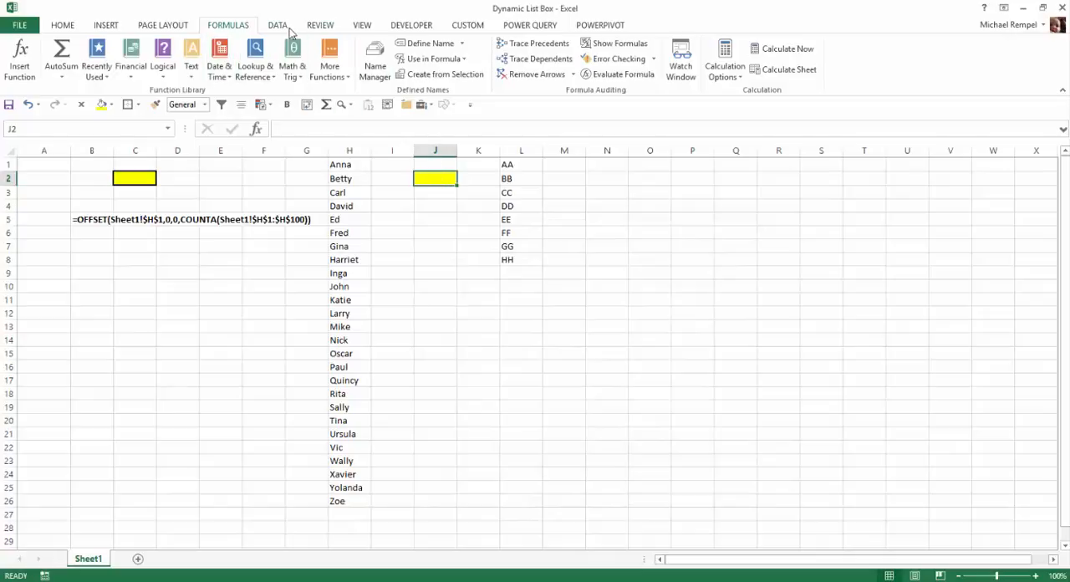
click(495, 12)
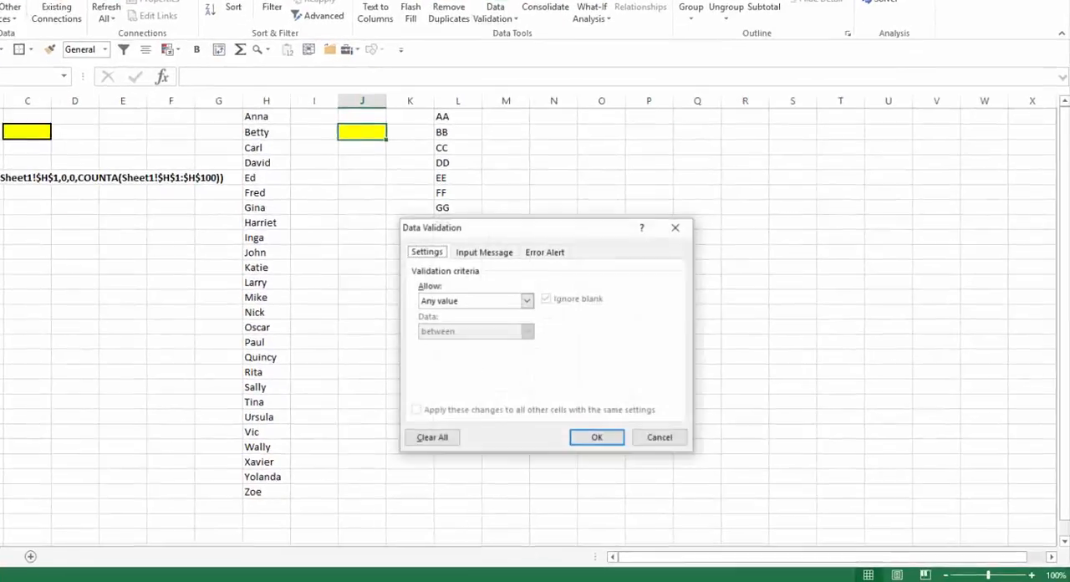
click(526, 301)
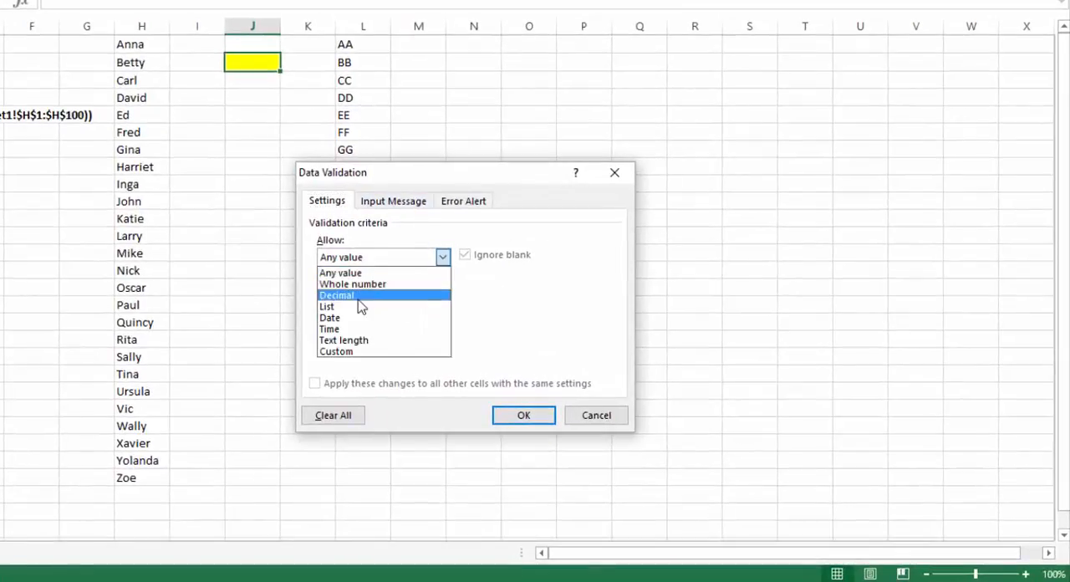
click(328, 305)
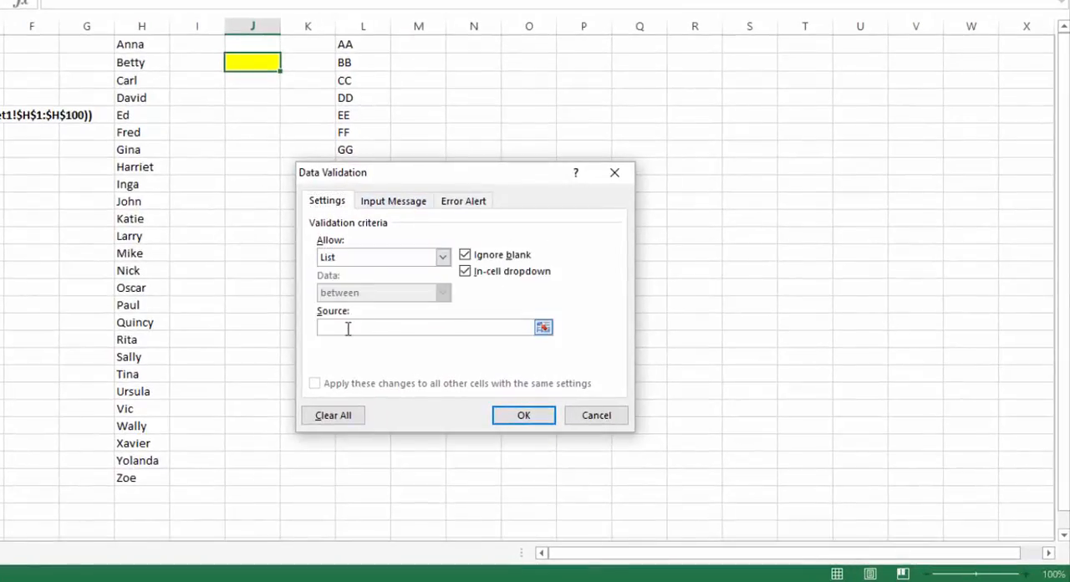
text(=Le)
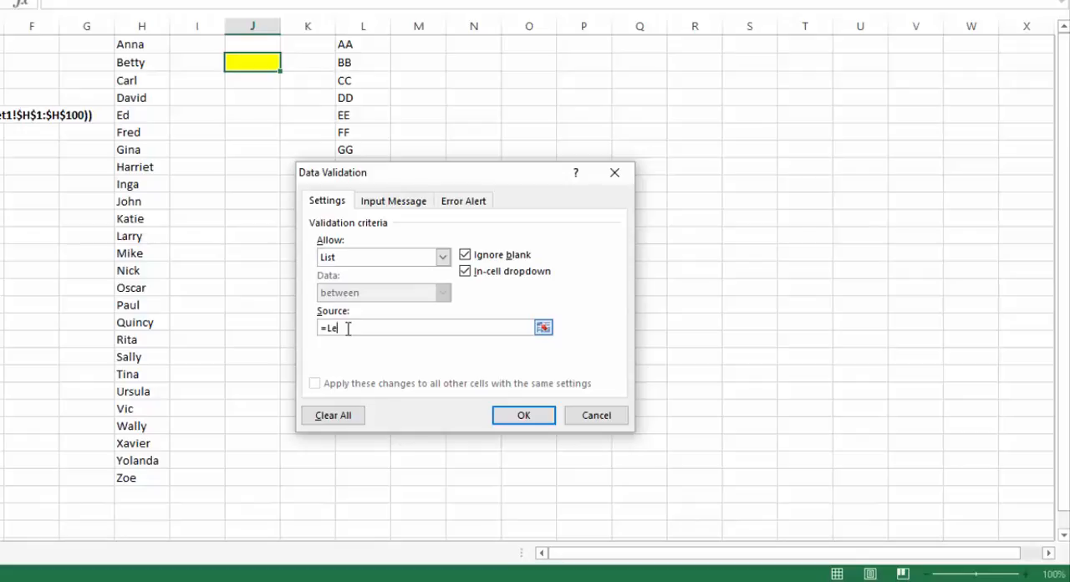
text(tters)
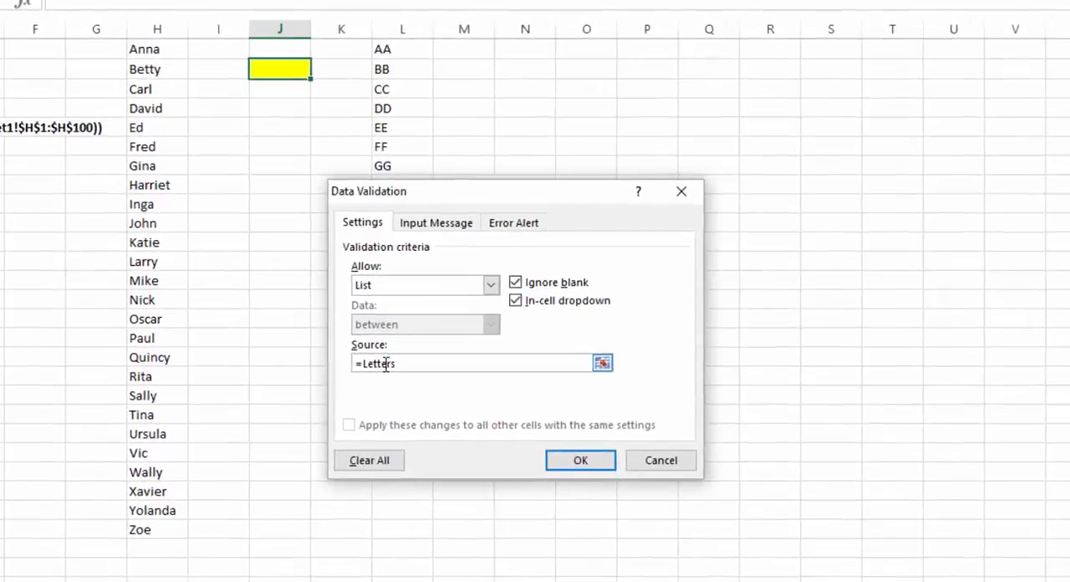
click(581, 460)
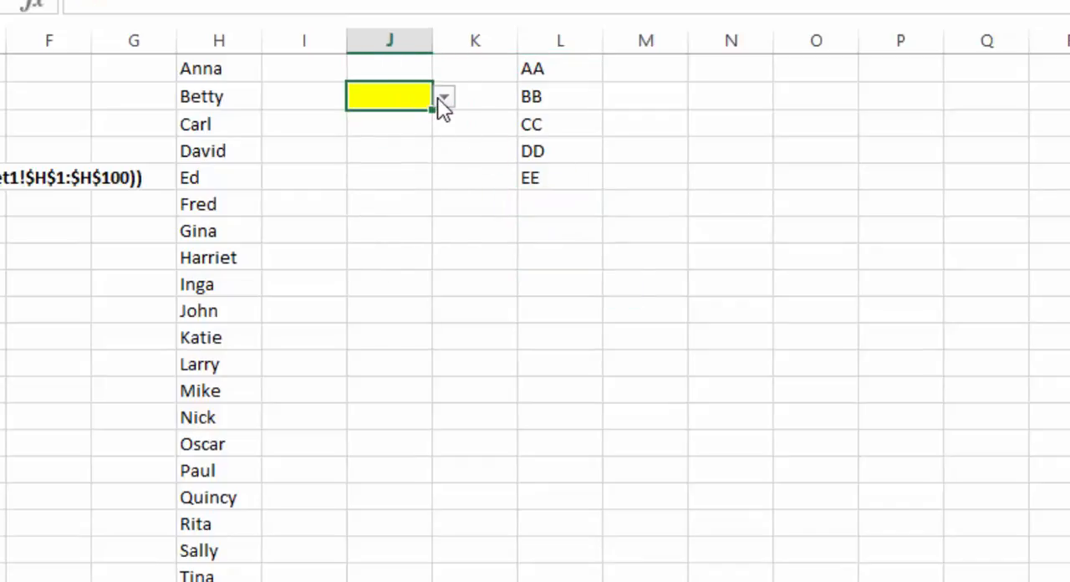
- Add II and JJ below HH in column L and confirm J2's drop-down now offers them
click(444, 97)
text(HH)
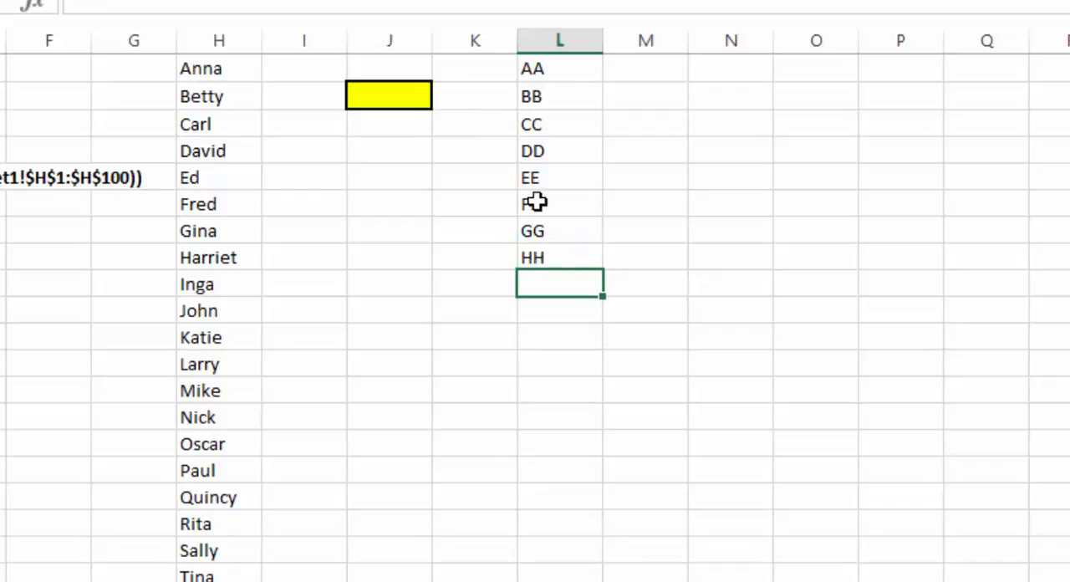
text(II)
click(560, 311)
text(JJ)
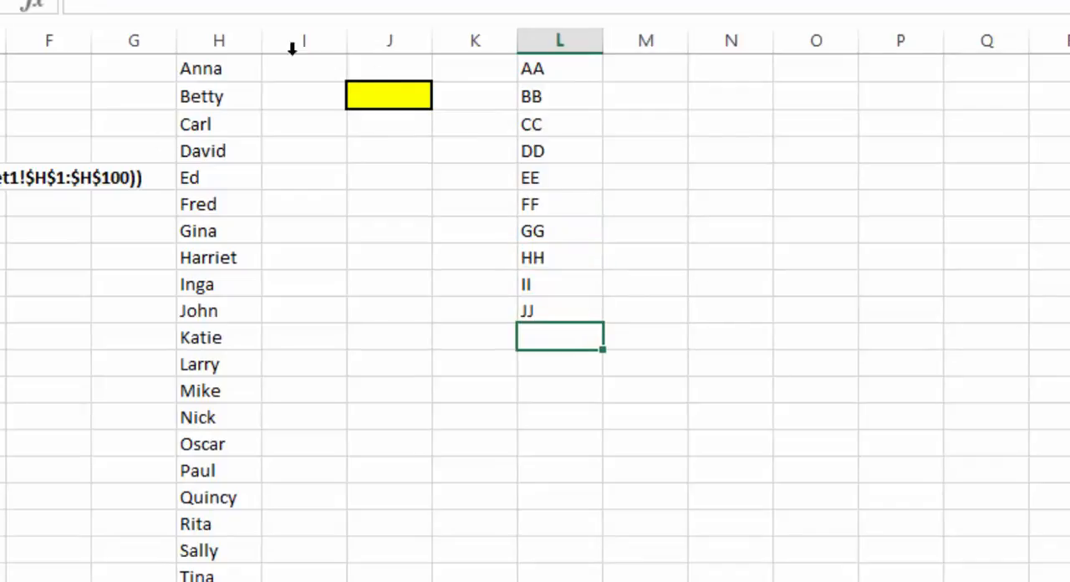
click(445, 95)
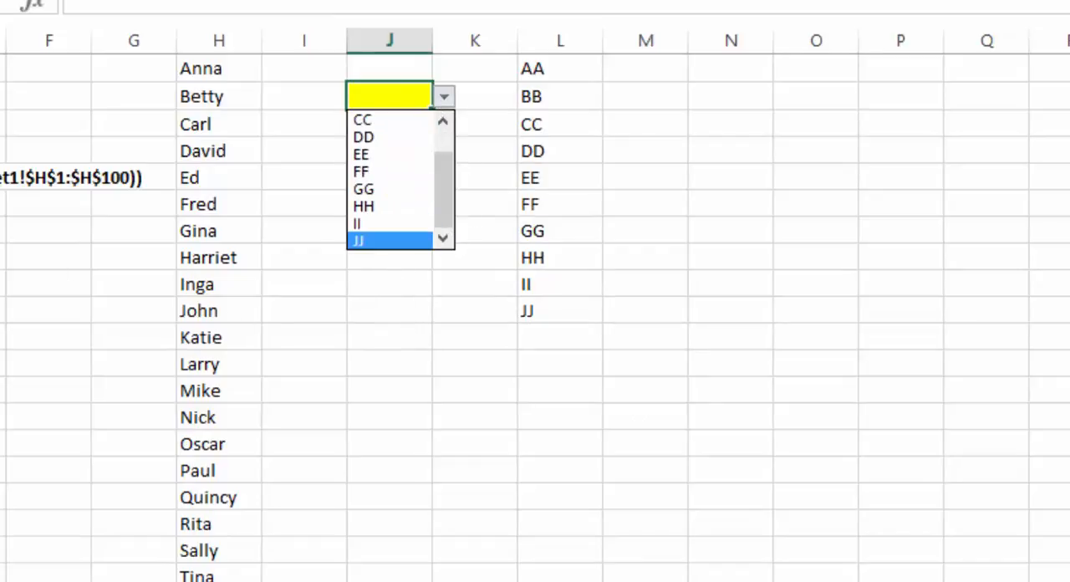
mouse_move(390, 324)
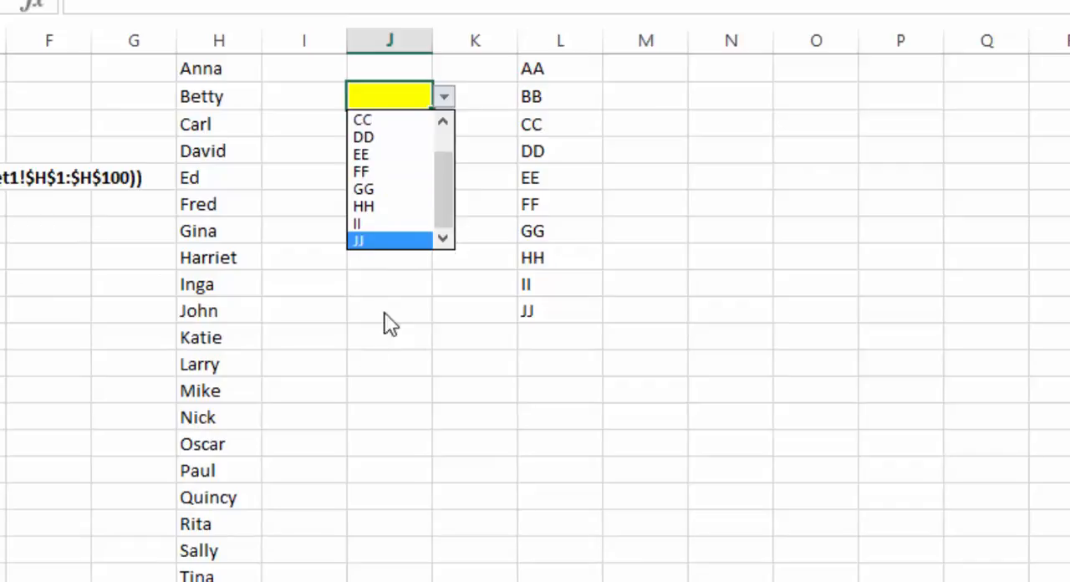
mouse_move(420, 304)
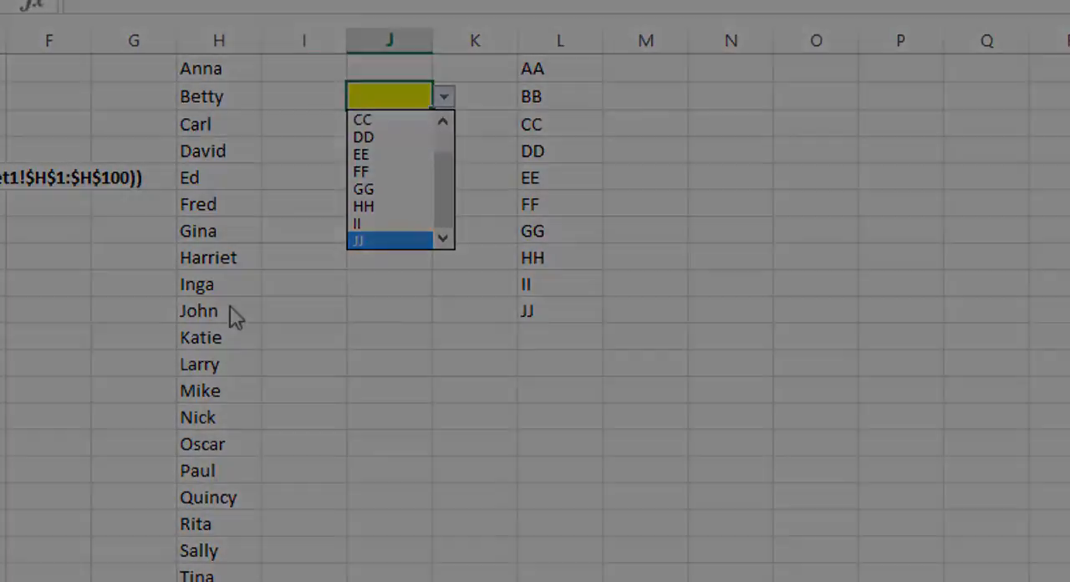
click(355, 559)
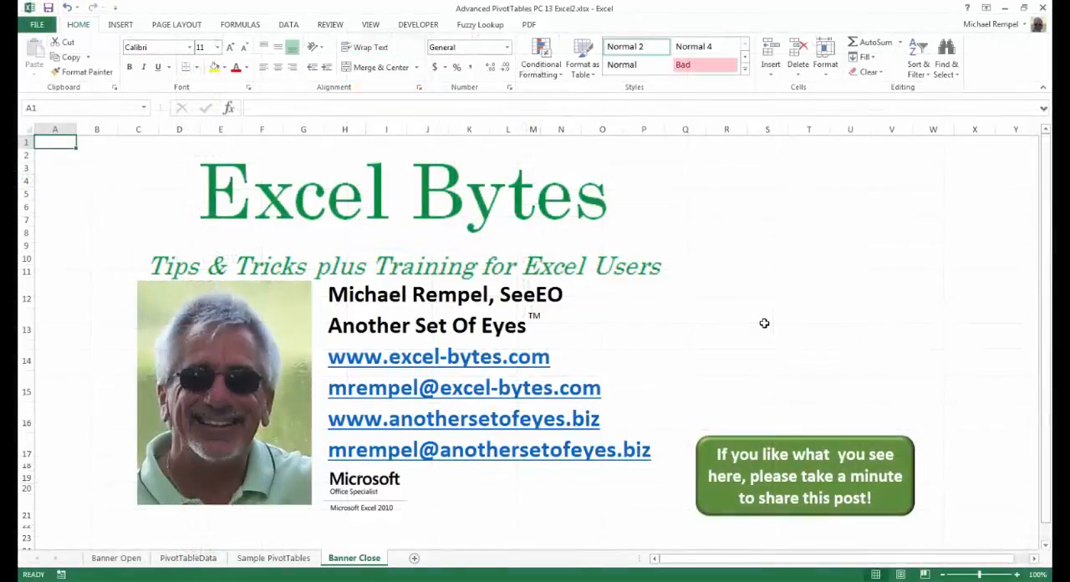